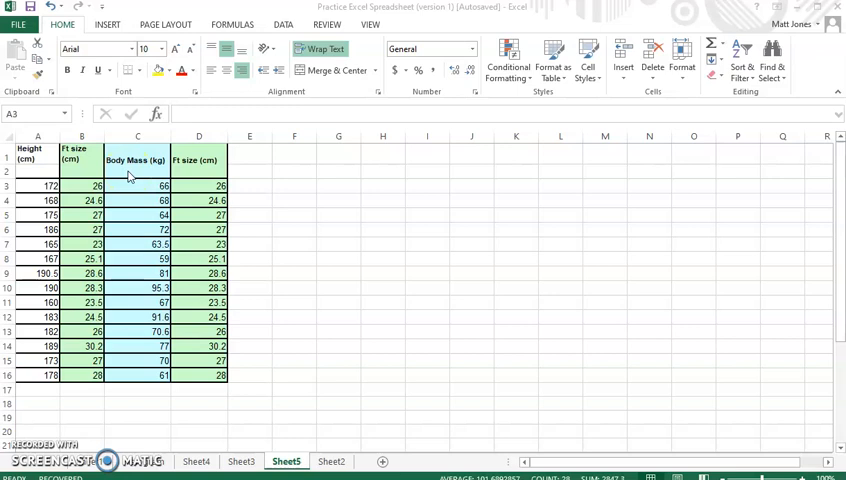
{"action": "mouse_move", "coordinate": [197, 180]}
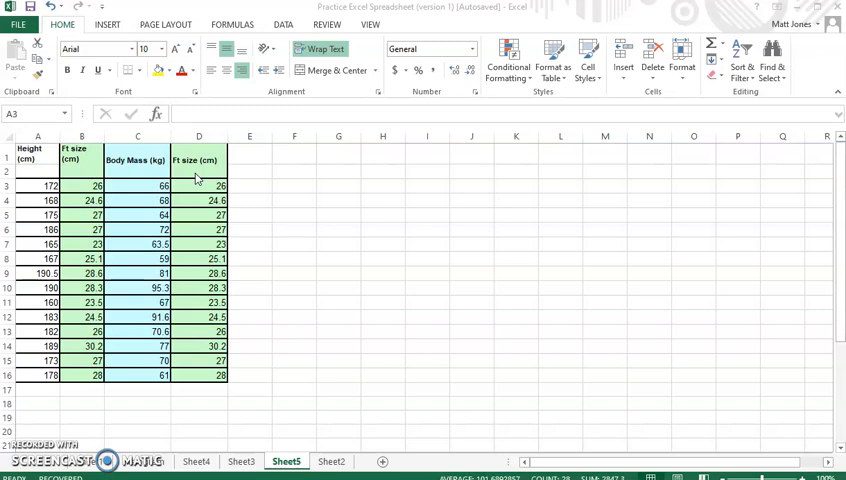
{"action": "mouse_move", "coordinate": [172, 173]}
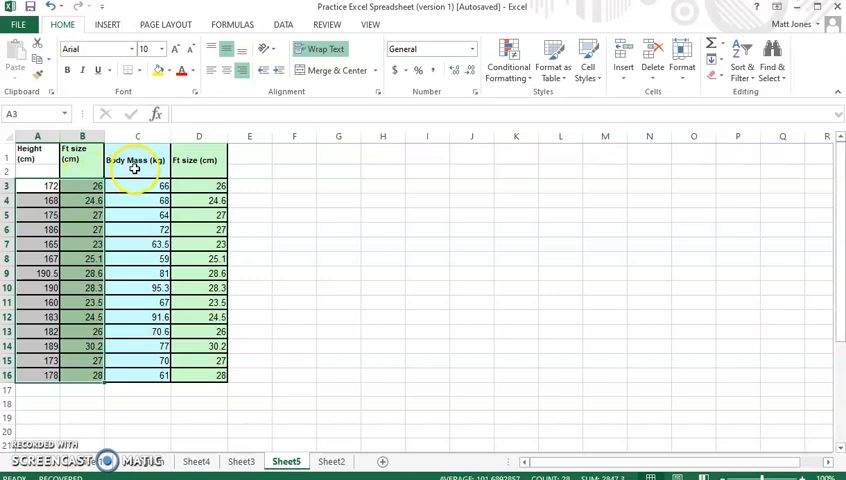
- Dismiss Recommended Charts and browse the Scatter chart types for the height and foot-size data
{"action": "left_click", "coordinate": [113, 26]}
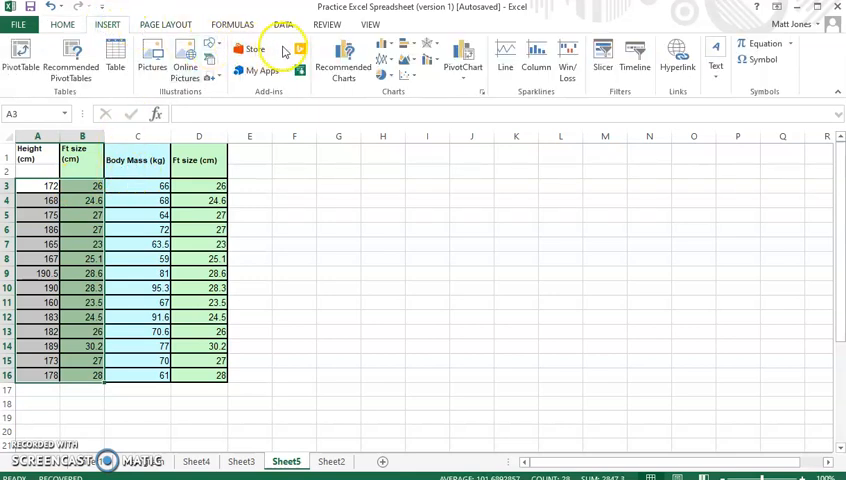
{"action": "mouse_move", "coordinate": [348, 53]}
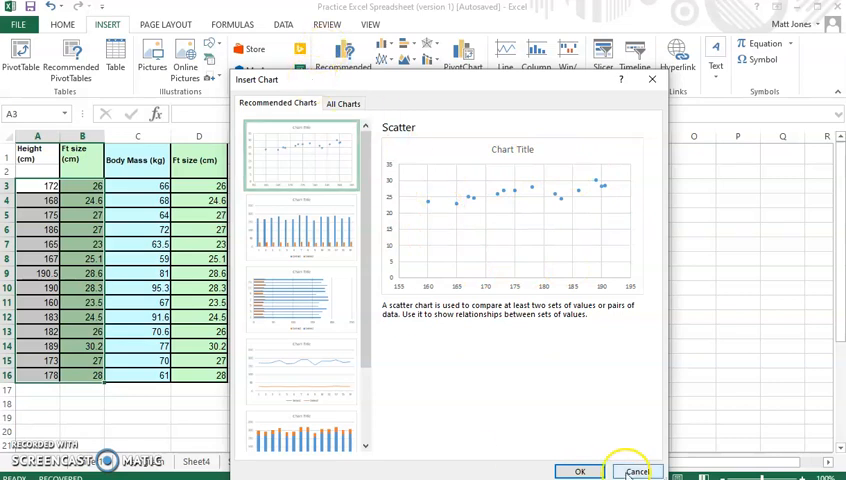
{"action": "left_click", "coordinate": [641, 471]}
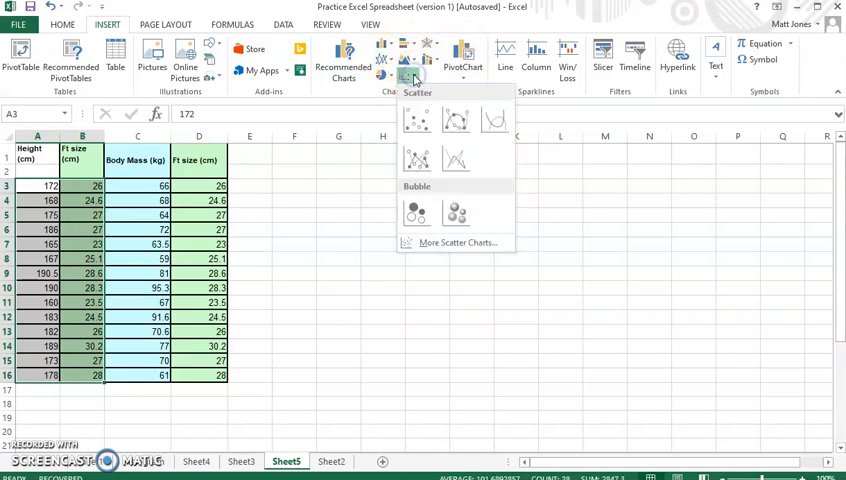
- Insert a plain scatter chart of foot size versus height
{"action": "left_click", "coordinate": [417, 120]}
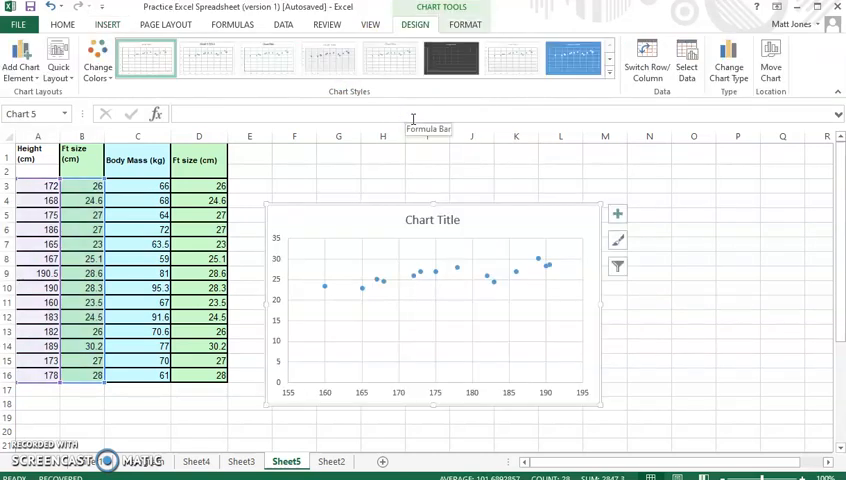
{"action": "mouse_move", "coordinate": [278, 386]}
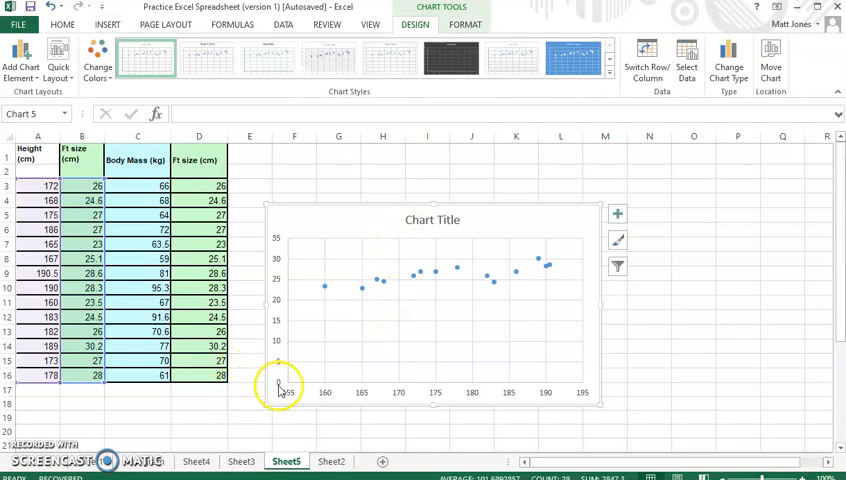
{"action": "mouse_move", "coordinate": [232, 378]}
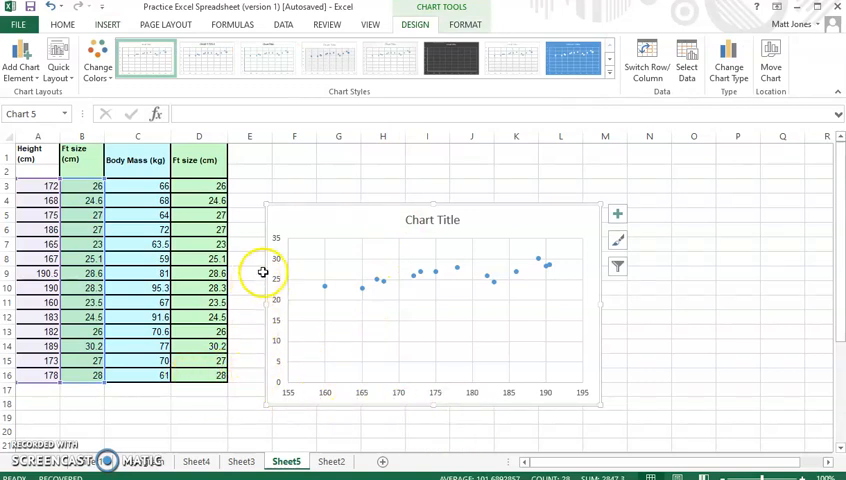
{"action": "mouse_move", "coordinate": [325, 289]}
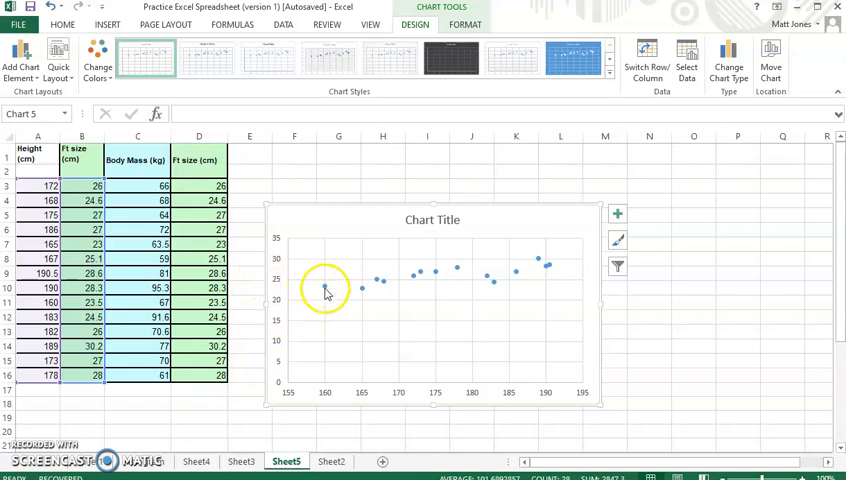
{"action": "mouse_move", "coordinate": [295, 303]}
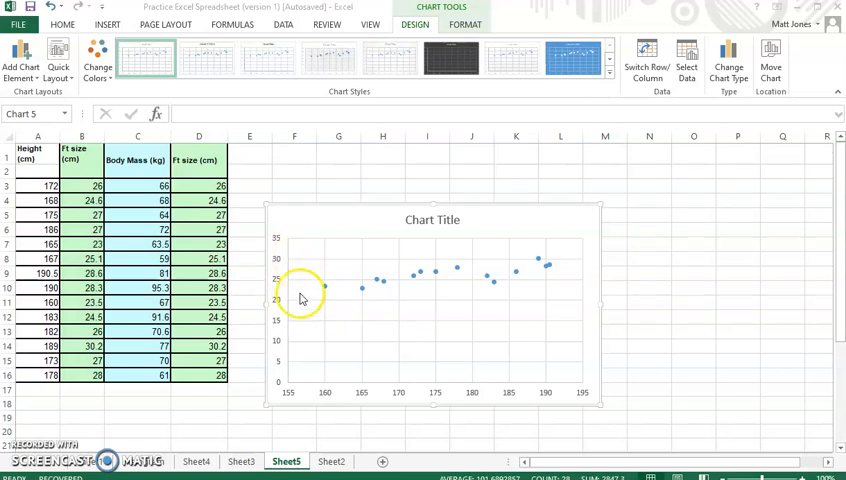
{"action": "mouse_move", "coordinate": [333, 318]}
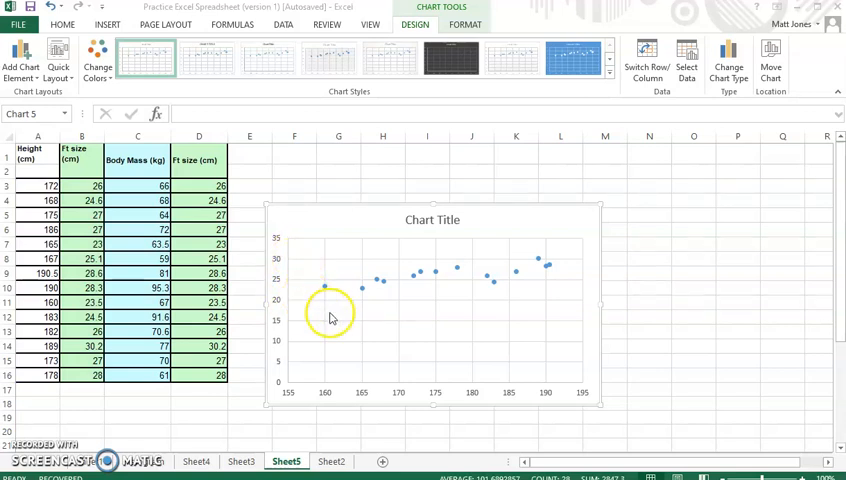
{"action": "mouse_move", "coordinate": [362, 315]}
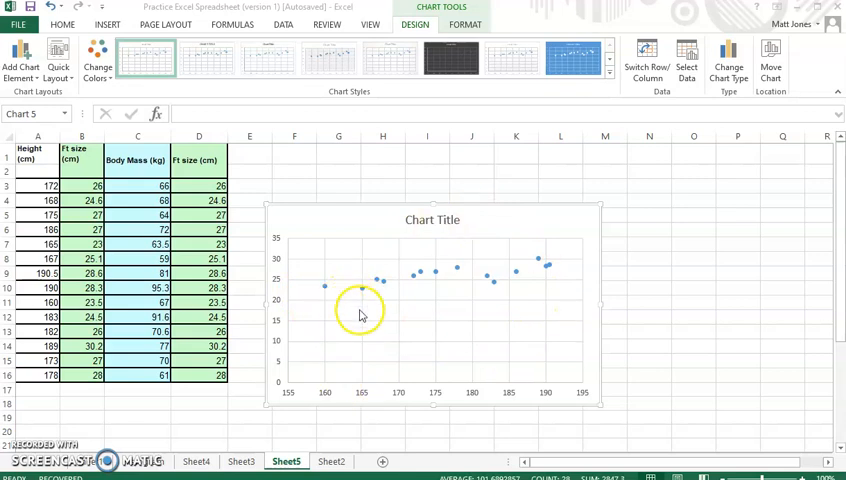
{"action": "mouse_move", "coordinate": [297, 320]}
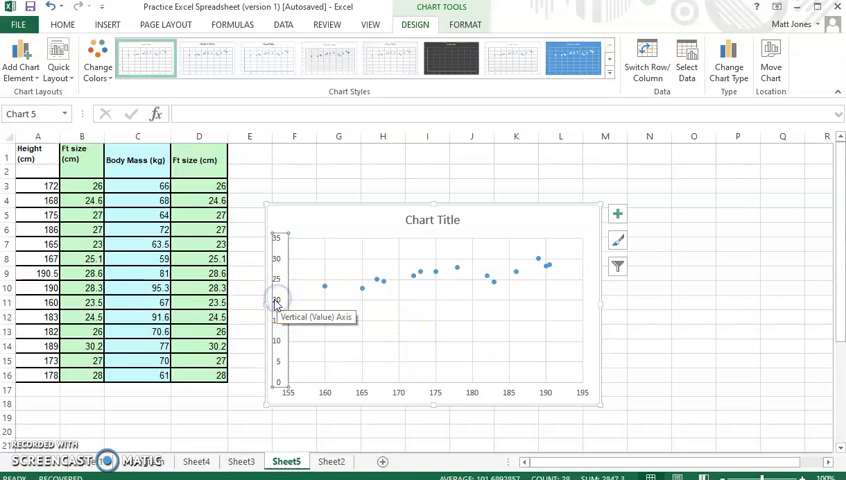
- Set the vertical foot-size axis minimum to 20.0 so it spans 20 to 32
{"action": "right_click", "coordinate": [278, 303]}
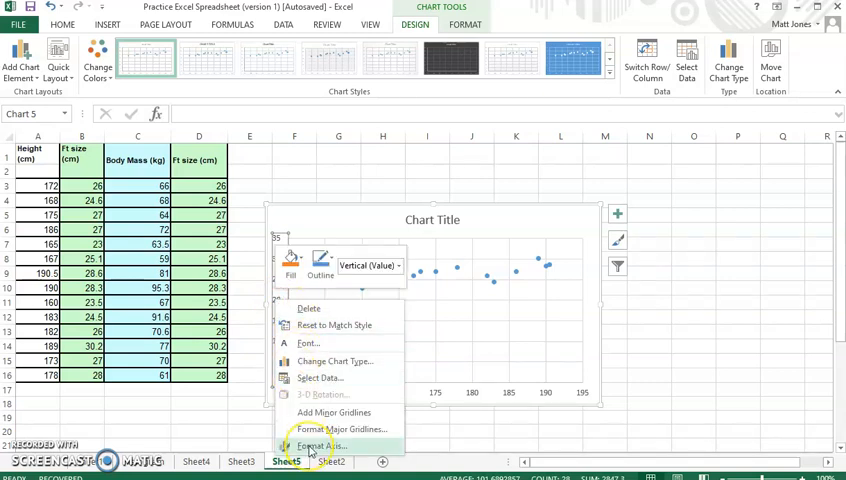
{"action": "left_click", "coordinate": [322, 444]}
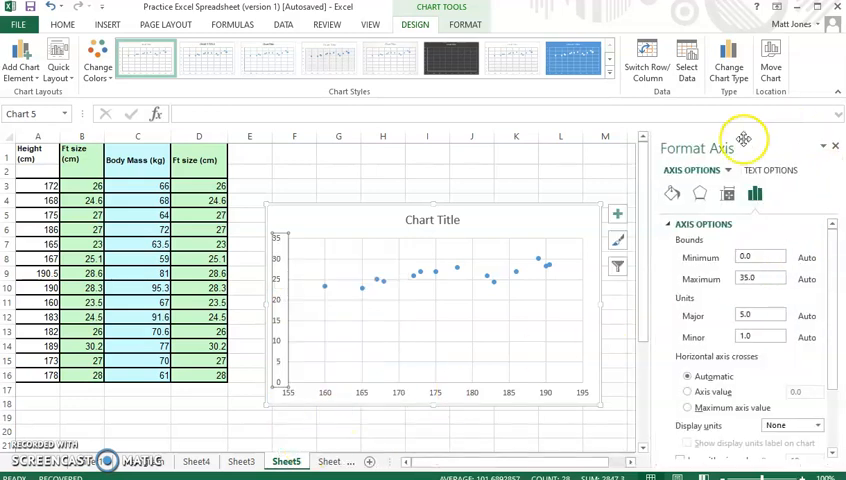
{"action": "mouse_move", "coordinate": [703, 335]}
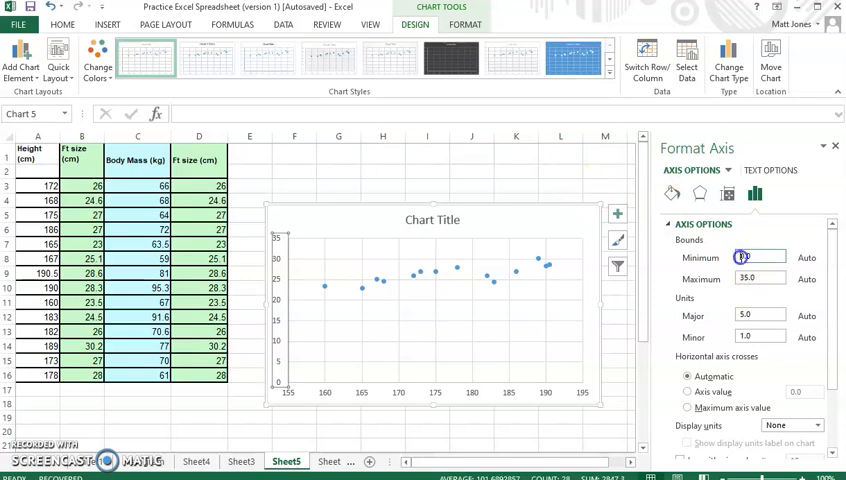
{"action": "type", "text": "20.0"}
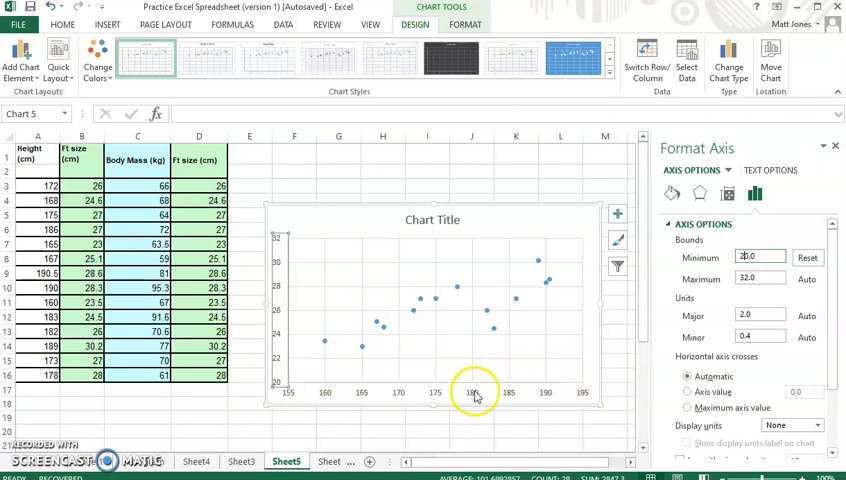
{"action": "right_click", "coordinate": [475, 395]}
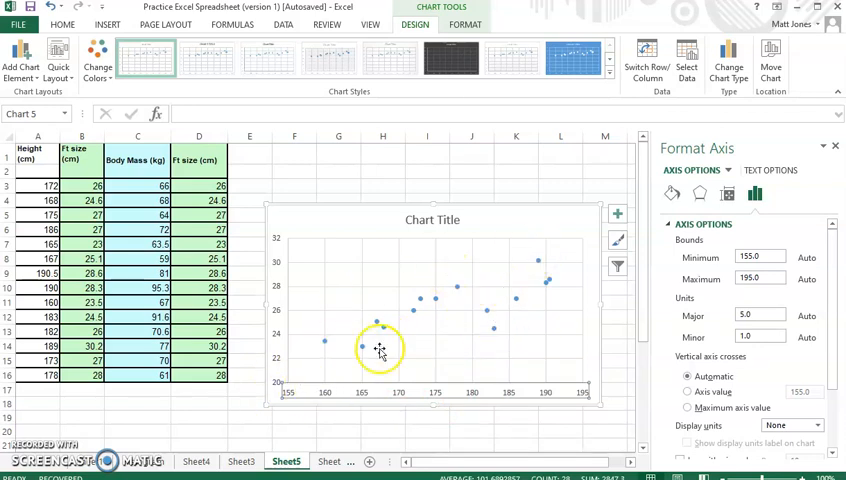
{"action": "mouse_move", "coordinate": [568, 262]}
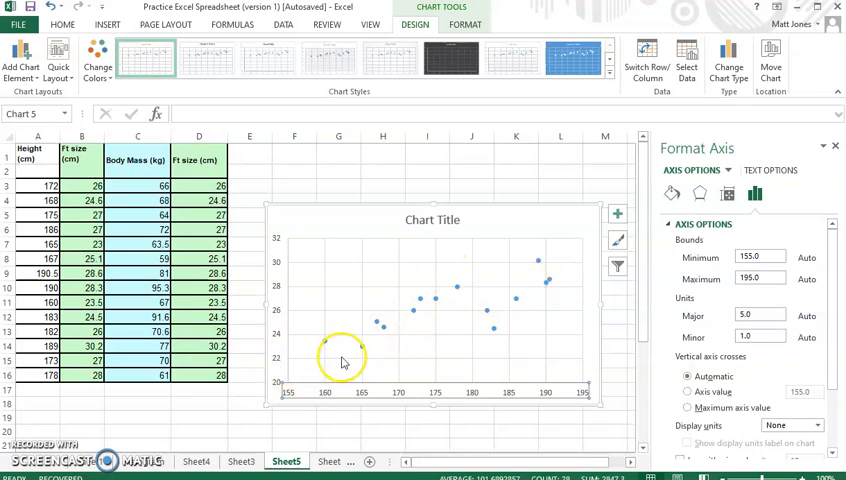
{"action": "mouse_move", "coordinate": [375, 345]}
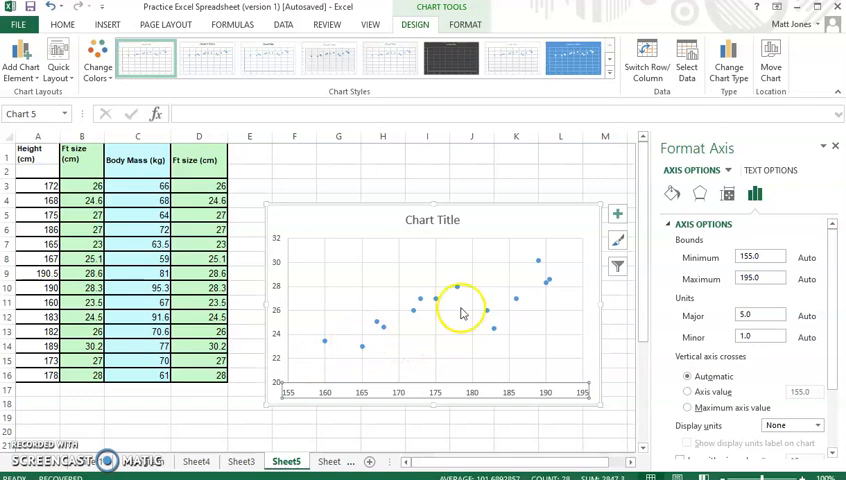
{"action": "mouse_move", "coordinate": [469, 307]}
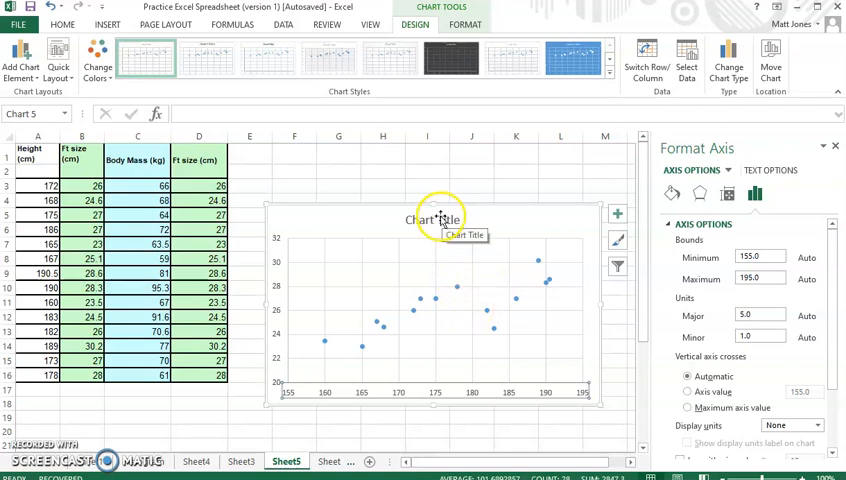
- Select the chart title and show its Title Options
{"action": "left_click", "coordinate": [433, 219]}
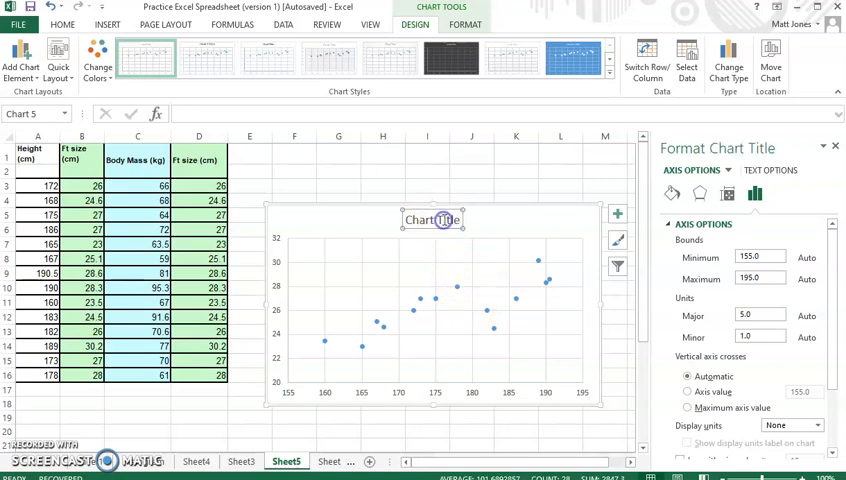
{"action": "left_click", "coordinate": [432, 219]}
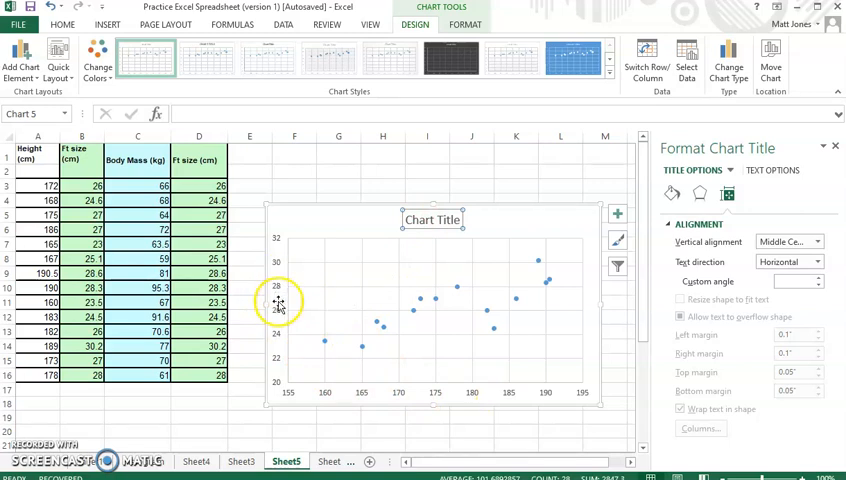
{"action": "mouse_move", "coordinate": [385, 395]}
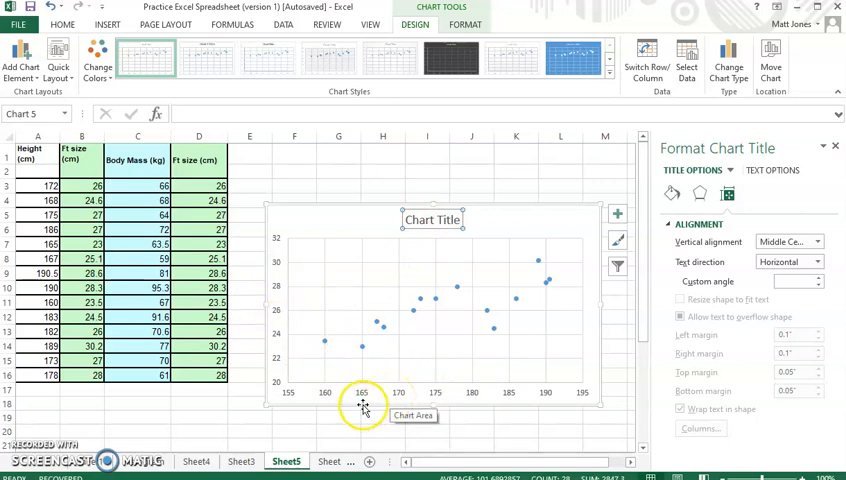
- Add a horizontal axis title reading 'Height (cm)'
{"action": "left_click", "coordinate": [20, 55]}
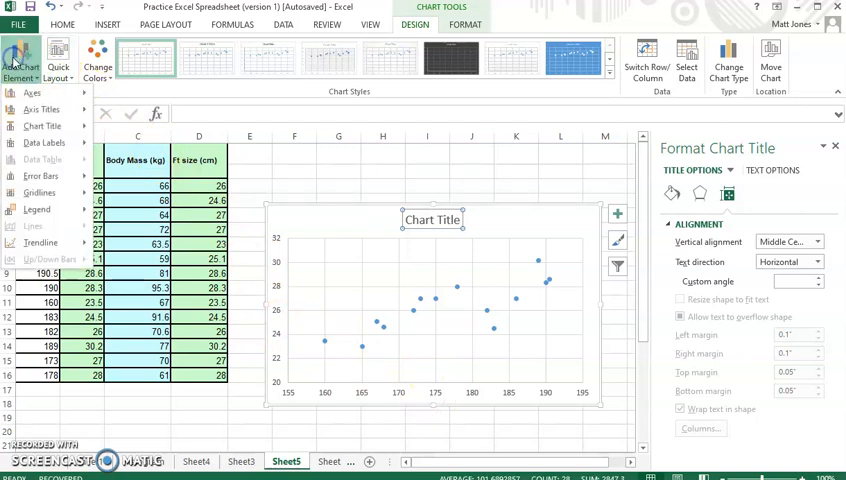
{"action": "left_click", "coordinate": [41, 109]}
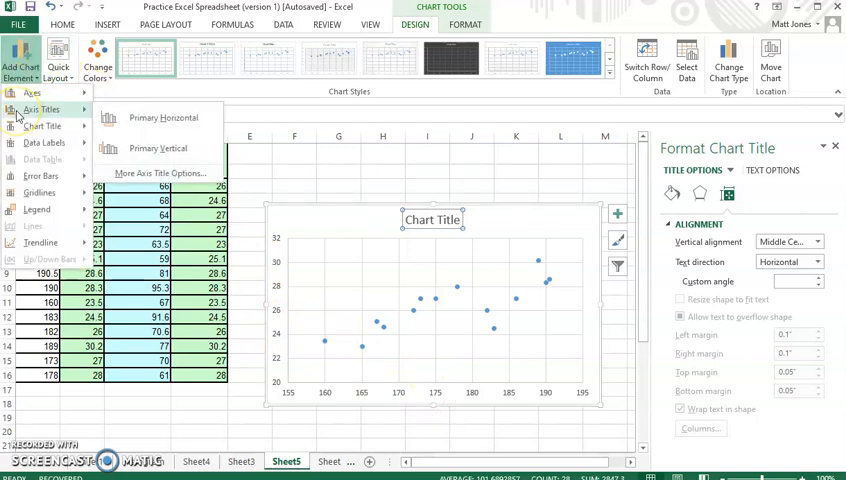
{"action": "left_click", "coordinate": [163, 117]}
{"action": "type", "text": "Height (cm)"}
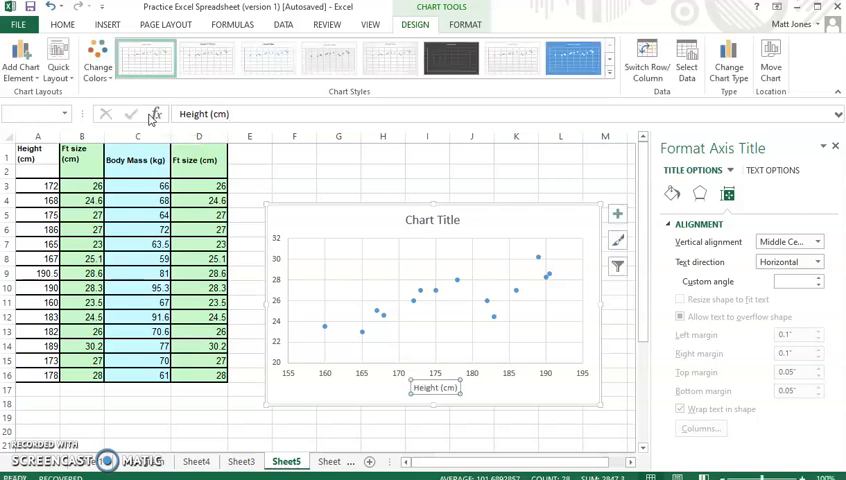
{"action": "mouse_move", "coordinate": [291, 273]}
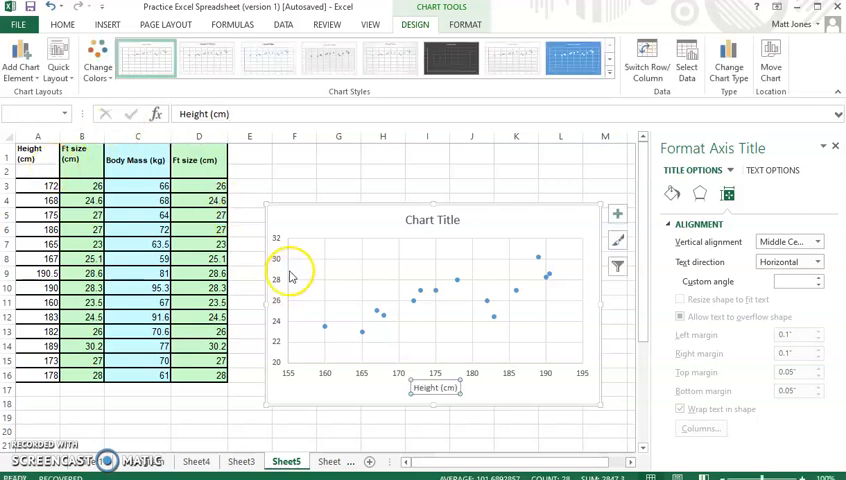
- Add a primary vertical axis title reading 'Foot Size (cm)'
{"action": "left_click", "coordinate": [20, 60]}
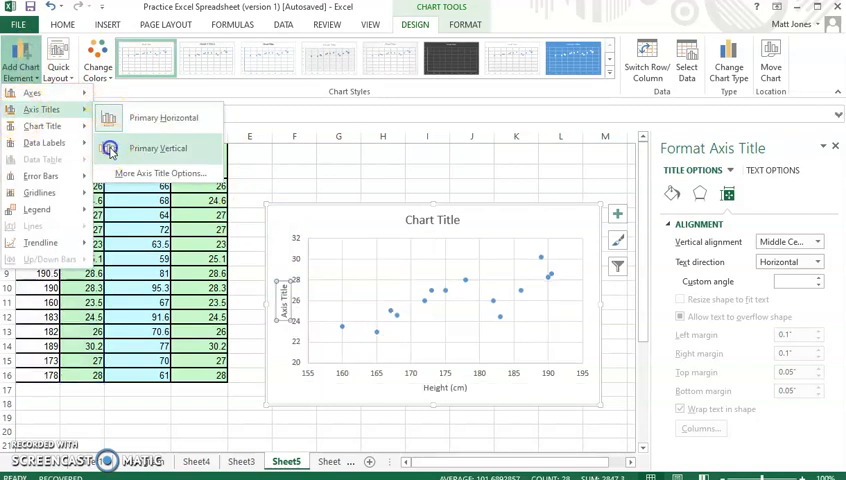
{"action": "left_click", "coordinate": [159, 148]}
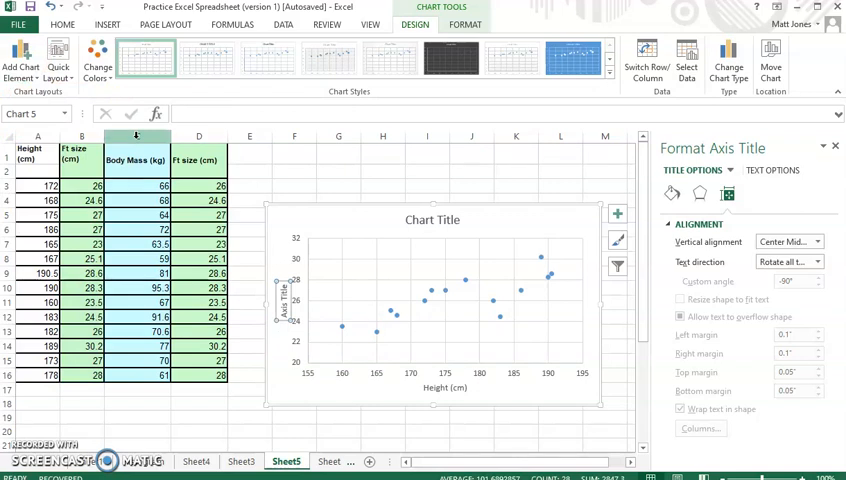
{"action": "type", "text": "Foot"}
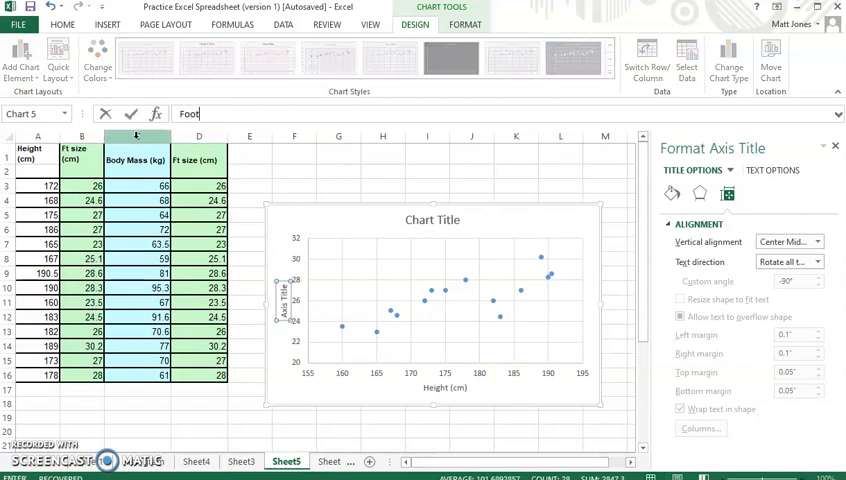
{"action": "type", "text": "Size"}
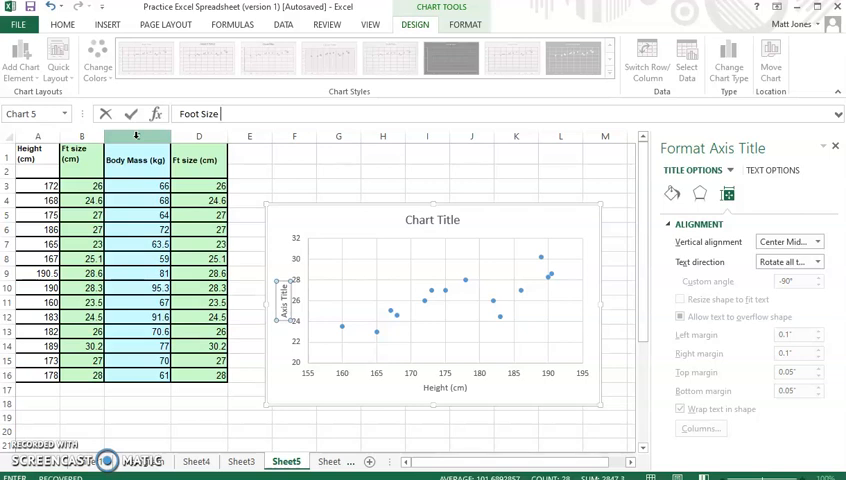
{"action": "type", "text": "(cm"}
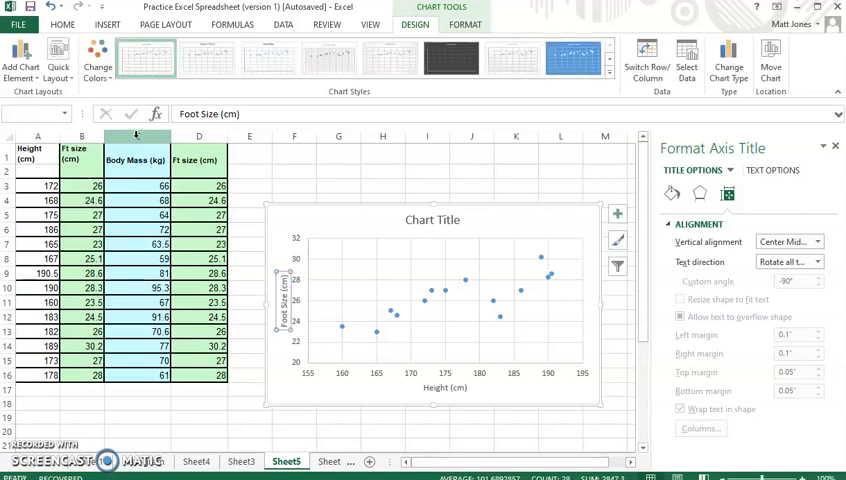
{"action": "left_click", "coordinate": [436, 213]}
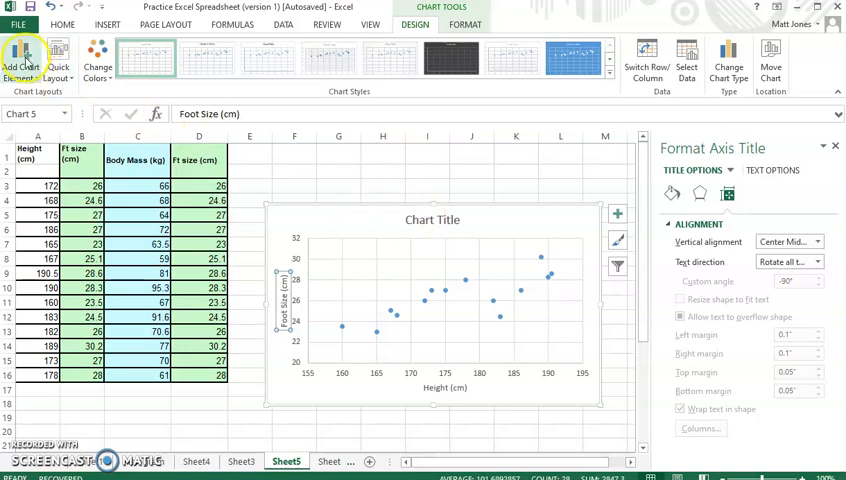
- Add a linear trendline to the height versus foot size points
{"action": "left_click", "coordinate": [25, 55]}
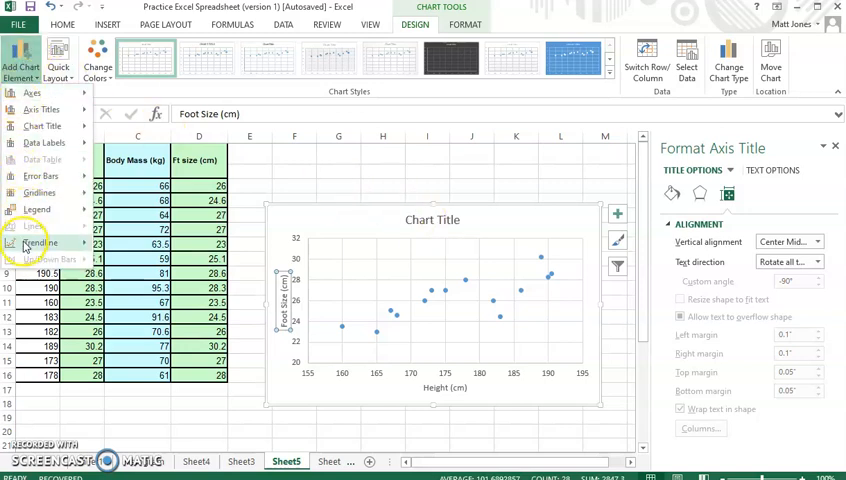
{"action": "left_click", "coordinate": [40, 242]}
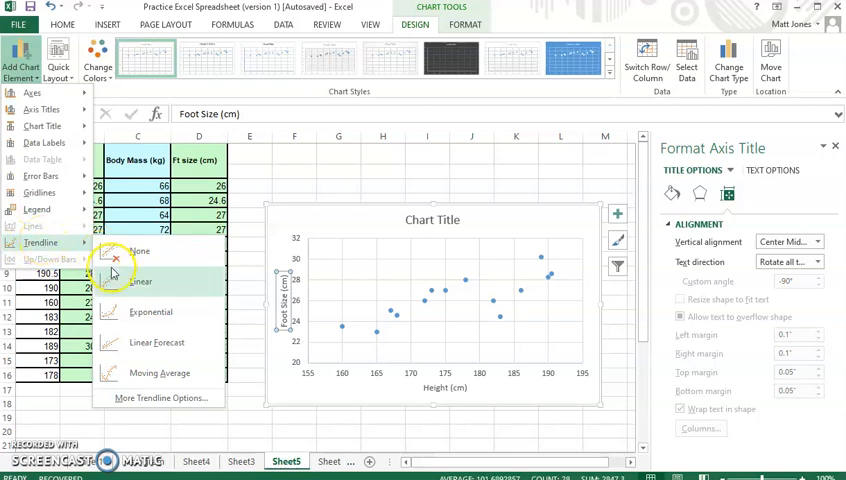
{"action": "left_click", "coordinate": [143, 282]}
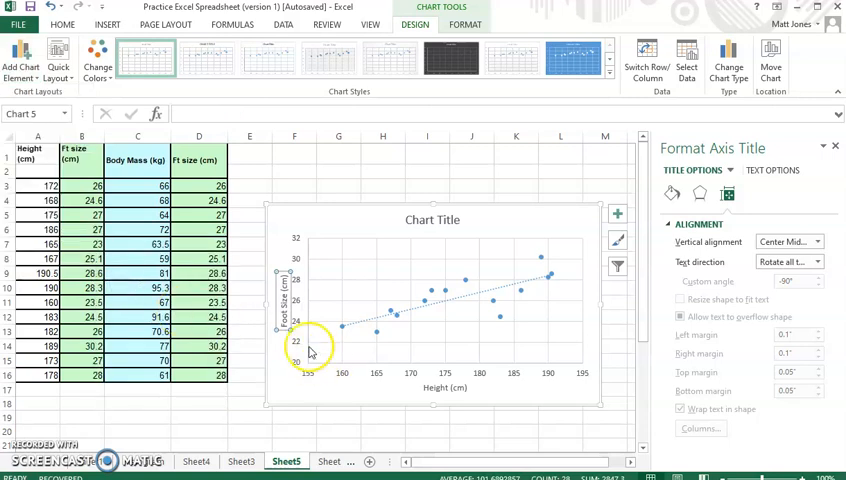
{"action": "mouse_move", "coordinate": [390, 313]}
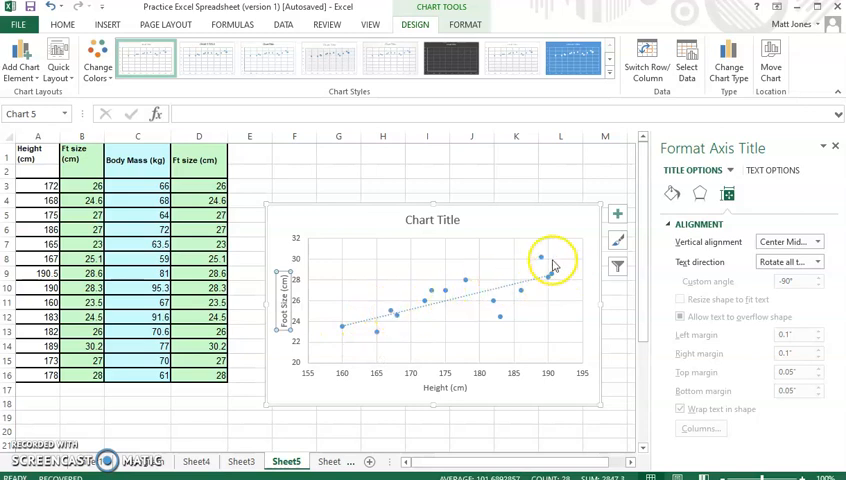
{"action": "mouse_move", "coordinate": [415, 313]}
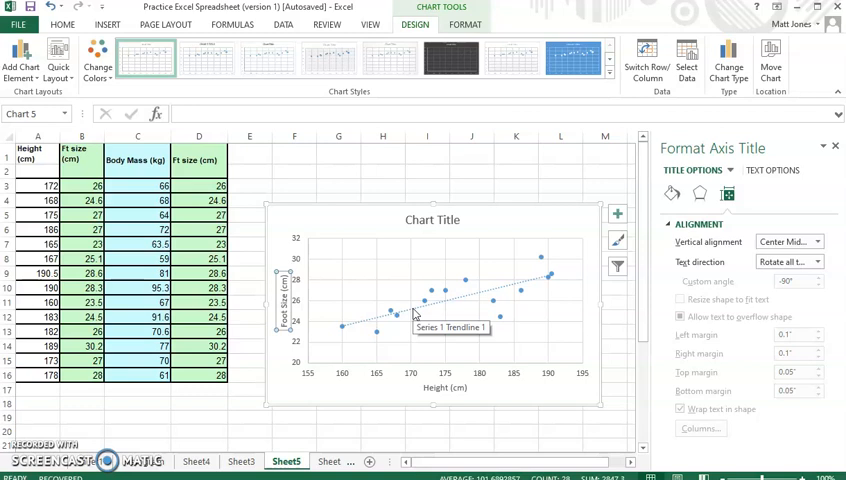
{"action": "right_click", "coordinate": [415, 315]}
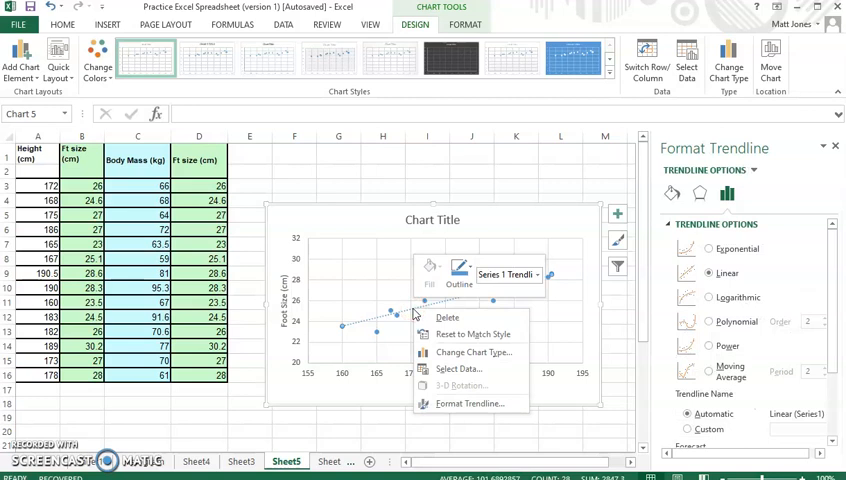
{"action": "mouse_move", "coordinate": [447, 318]}
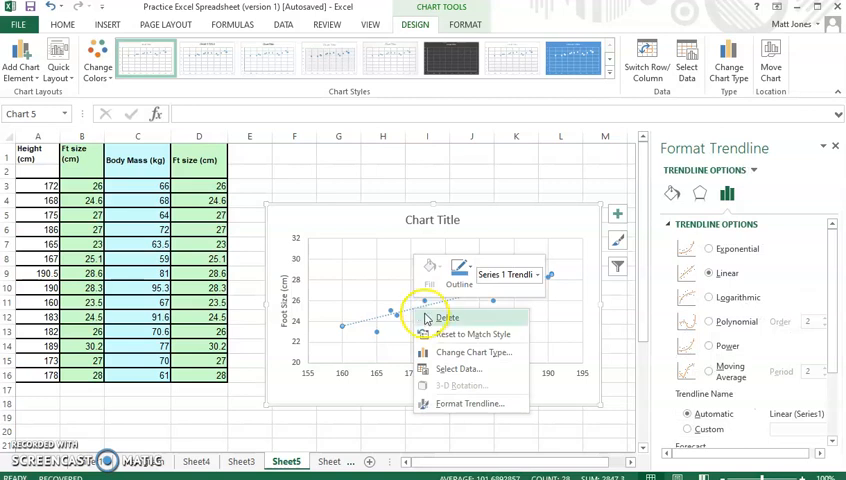
{"action": "mouse_move", "coordinate": [410, 315]}
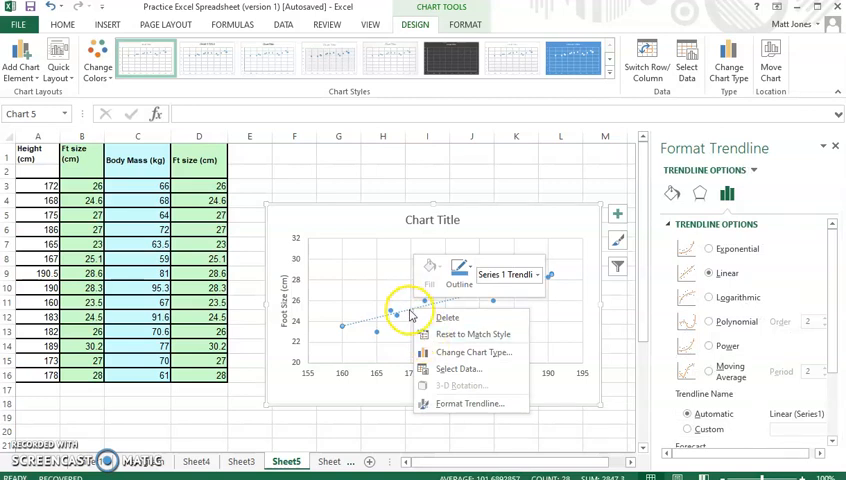
{"action": "mouse_move", "coordinate": [448, 404]}
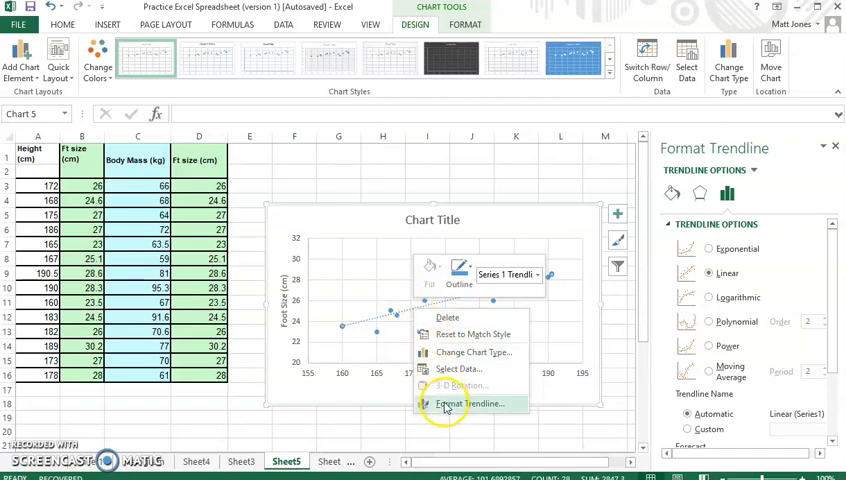
- Open Format Trendline from the trendline's context menu
{"action": "left_click", "coordinate": [454, 403]}
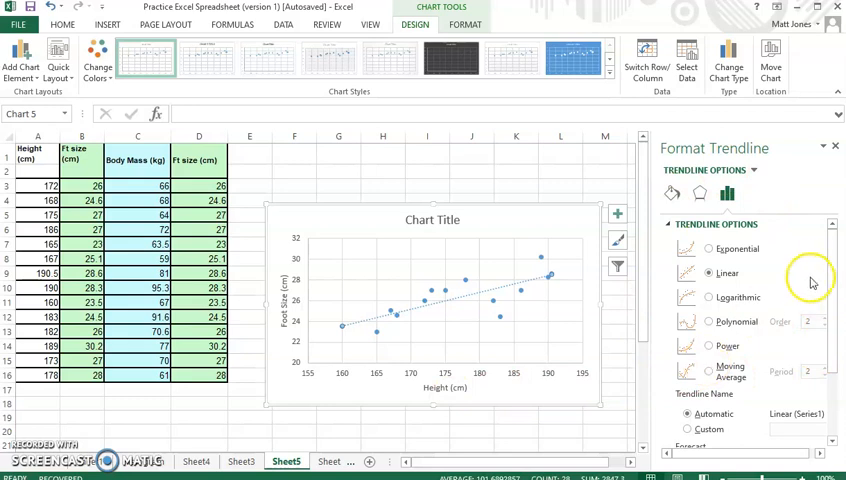
- Tick Display R-squared value on chart, showing R² of 0.6224
{"action": "scroll", "scroll_direction": "down", "scroll_amount": 3}
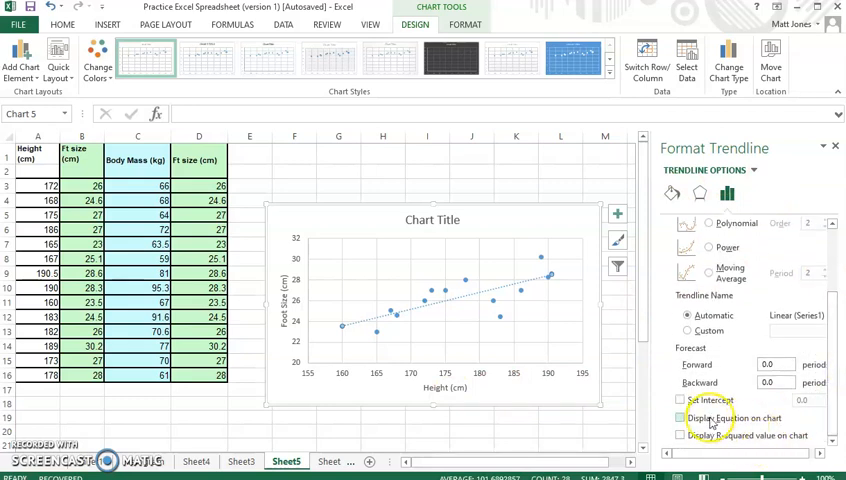
{"action": "mouse_move", "coordinate": [350, 355]}
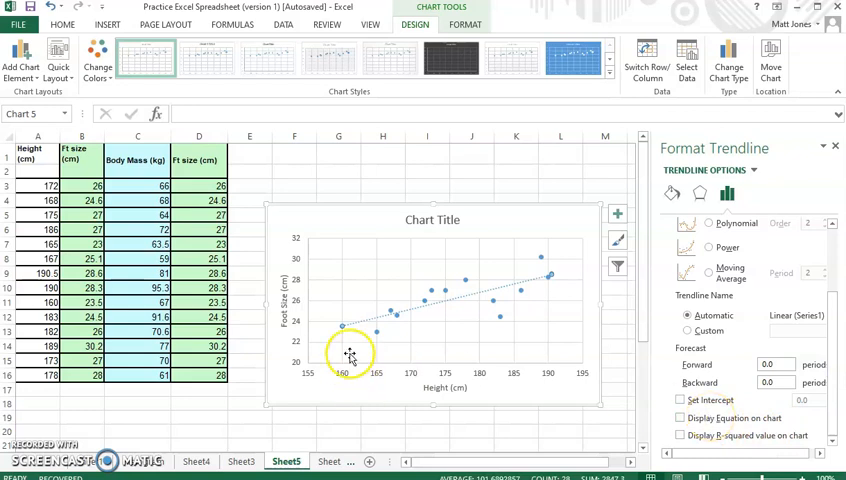
{"action": "mouse_move", "coordinate": [583, 289]}
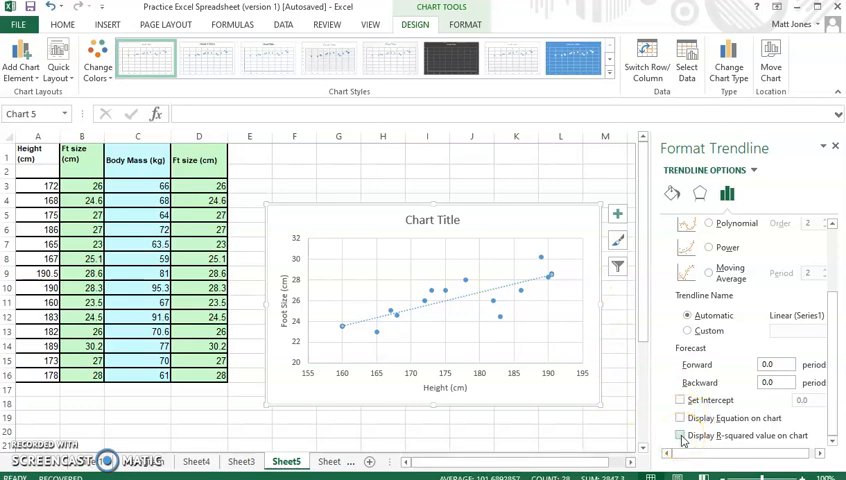
{"action": "left_click", "coordinate": [681, 436]}
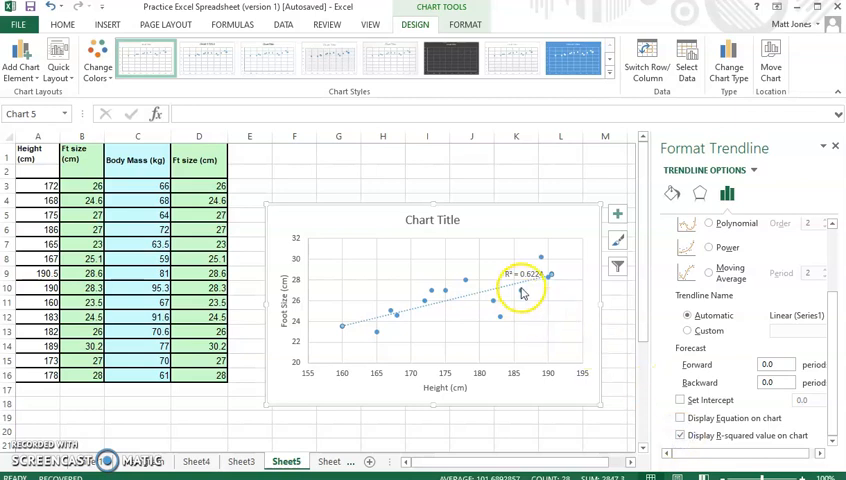
{"action": "mouse_move", "coordinate": [513, 288]}
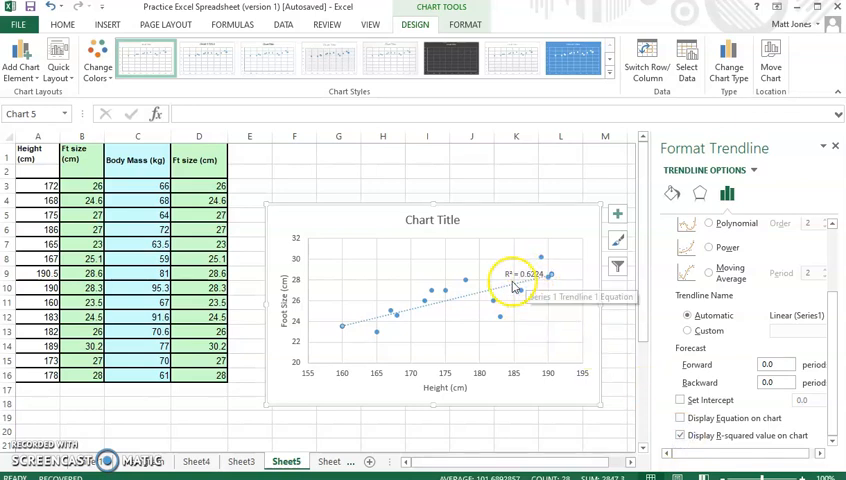
{"action": "mouse_move", "coordinate": [505, 293]}
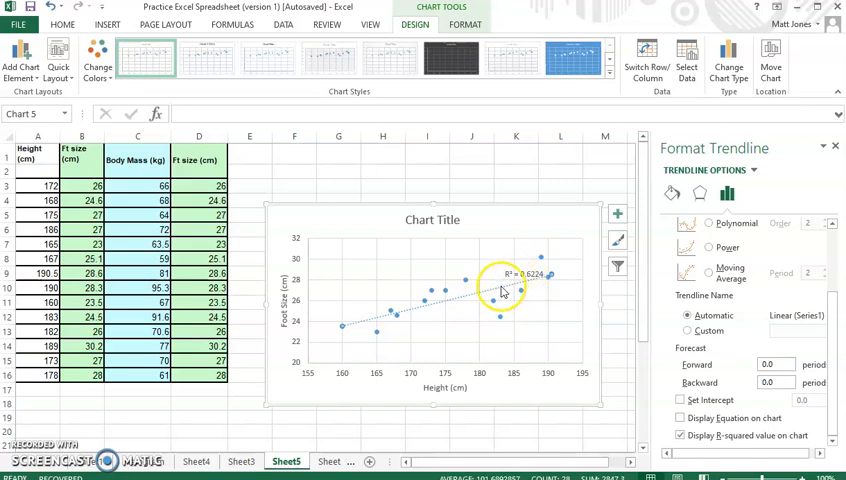
{"action": "mouse_move", "coordinate": [352, 330]}
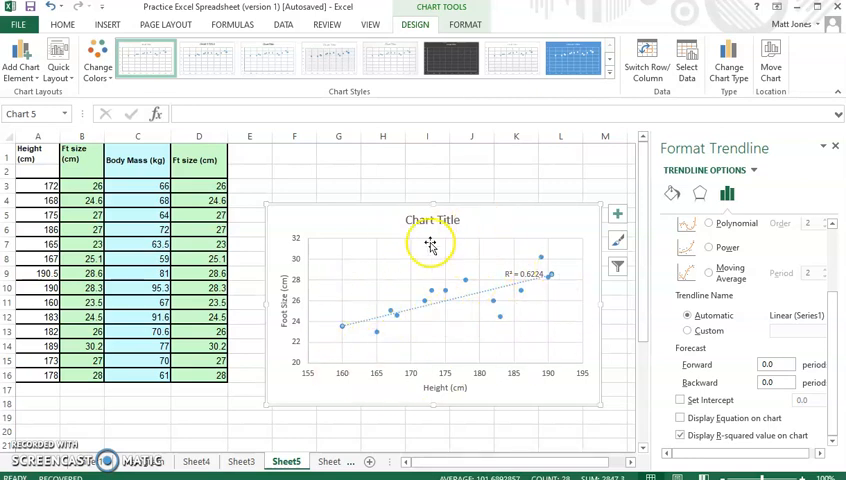
{"action": "mouse_move", "coordinate": [447, 356]}
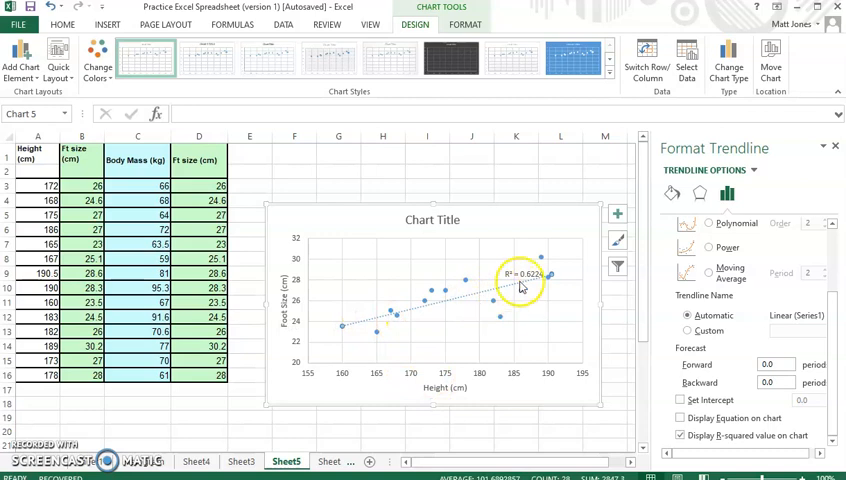
{"action": "mouse_move", "coordinate": [524, 290]}
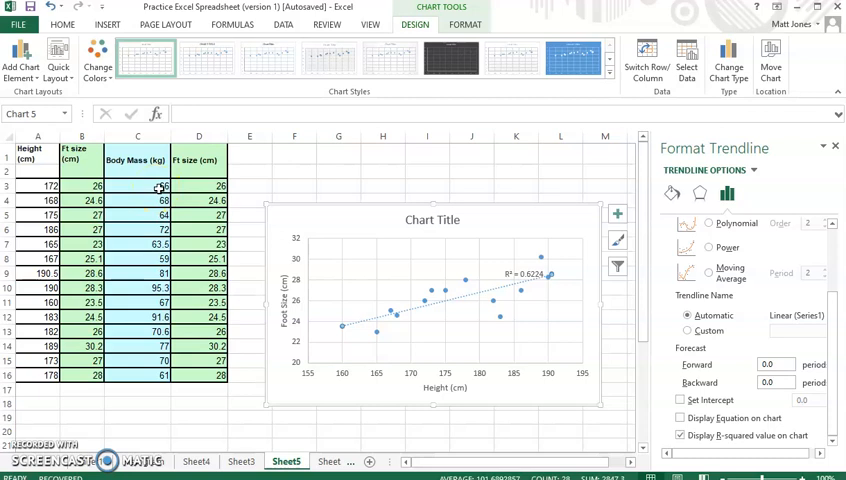
- Select body mass and foot size values C3:D16 and insert a plain scatter chart
{"action": "left_click", "coordinate": [146, 186]}
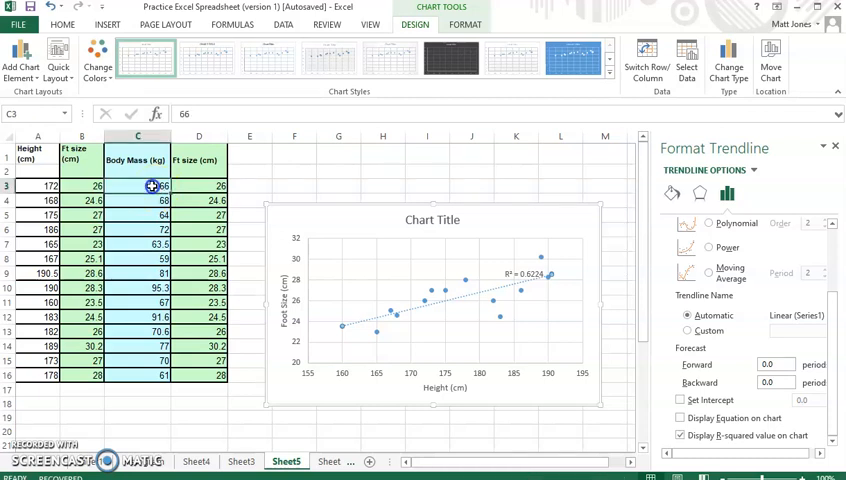
{"action": "left_click_drag", "start_coordinate": [151, 186], "coordinate": [184, 372]}
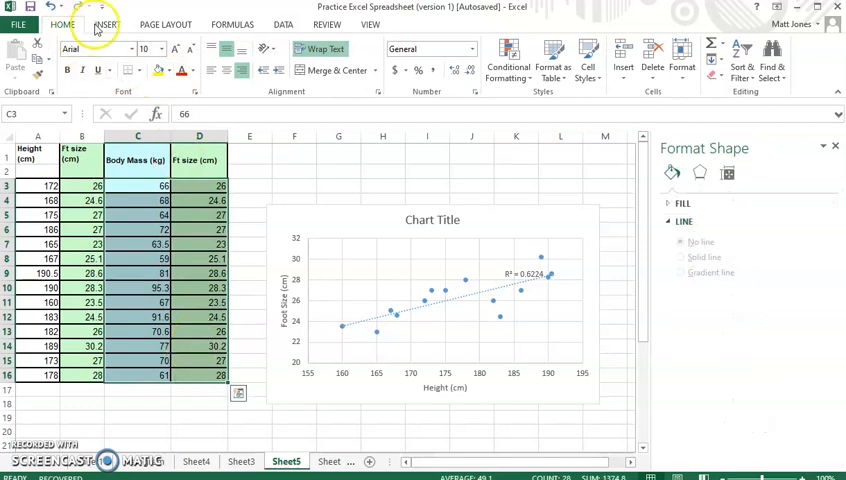
{"action": "left_click", "coordinate": [104, 23]}
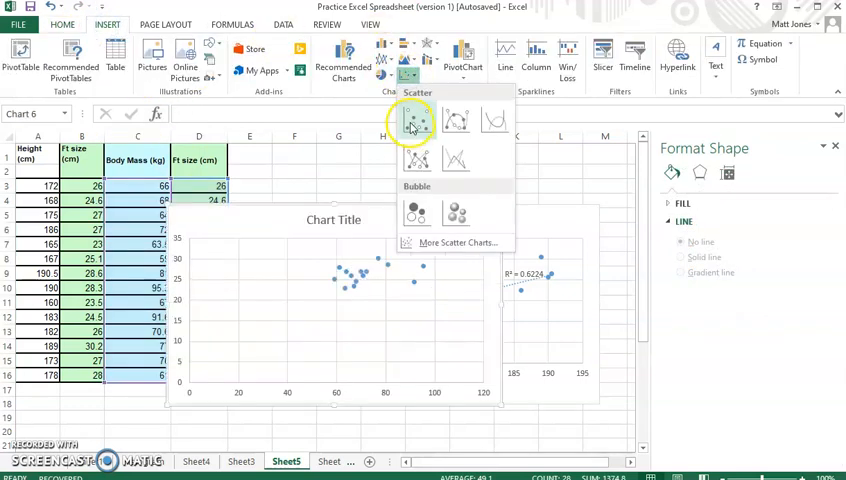
{"action": "left_click", "coordinate": [347, 311]}
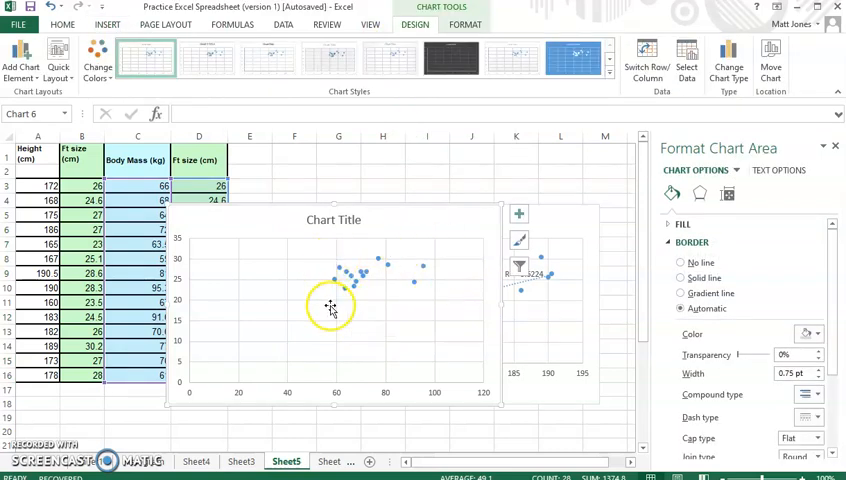
{"action": "mouse_move", "coordinate": [324, 365]}
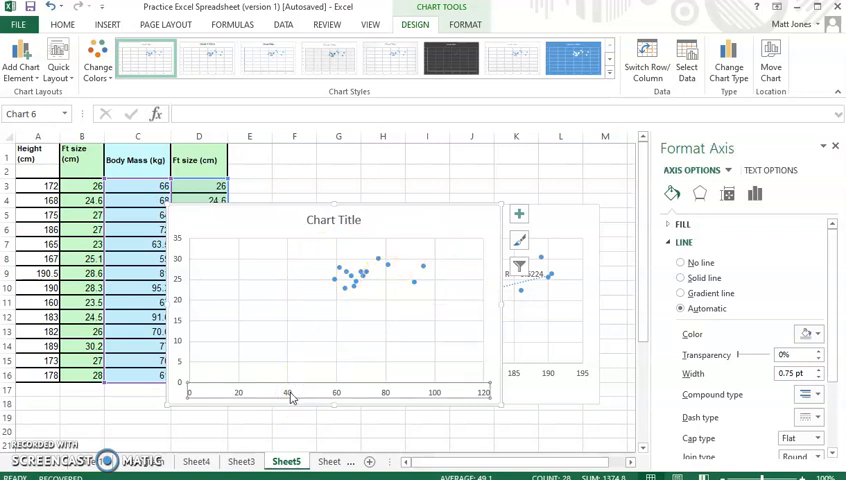
- Rescale the body-mass chart axes: body mass 50–100, foot size 20–32
{"action": "right_click", "coordinate": [293, 399]}
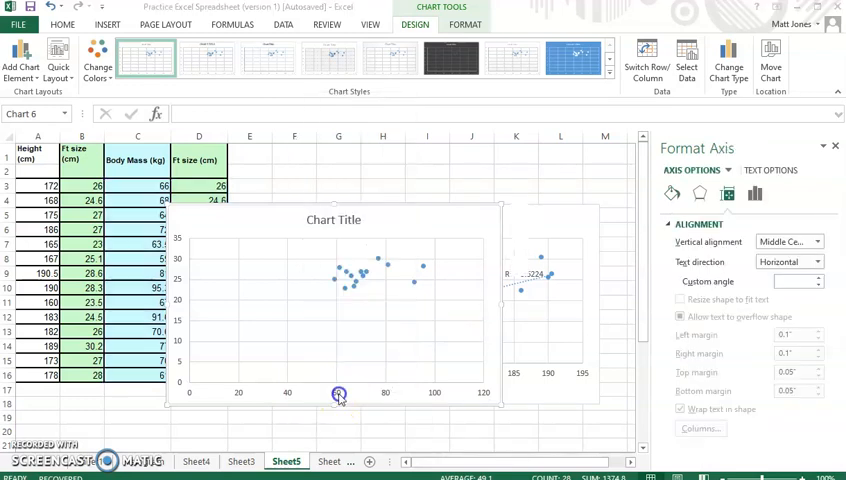
{"action": "right_click", "coordinate": [337, 391]}
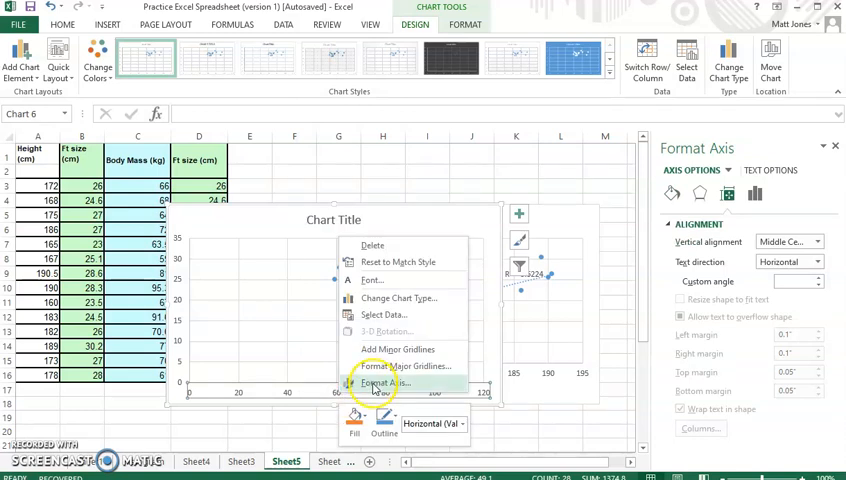
{"action": "left_click", "coordinate": [383, 379]}
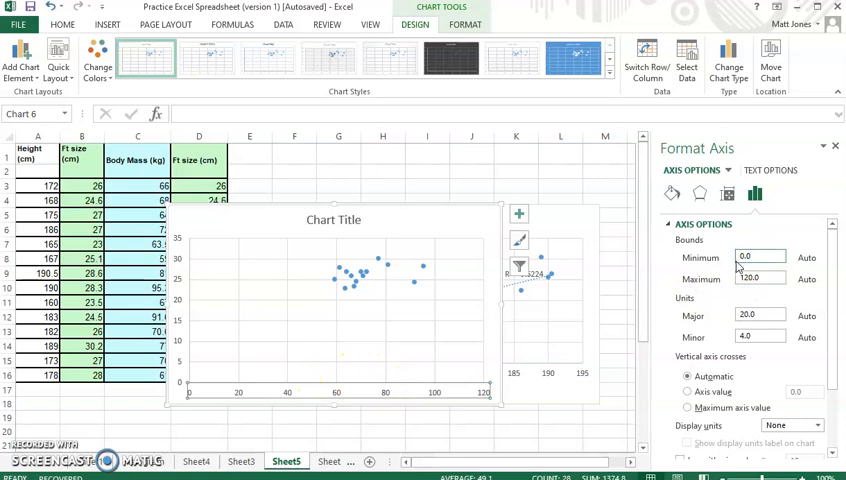
{"action": "left_click", "coordinate": [755, 279]}
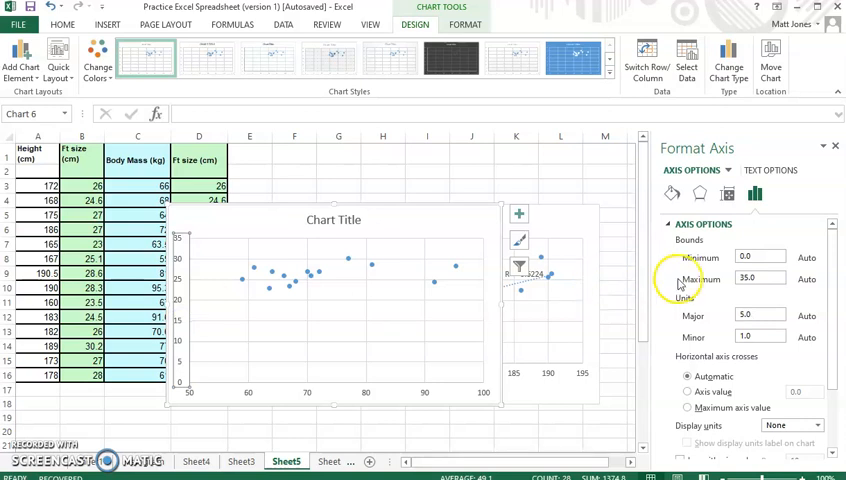
{"action": "left_click", "coordinate": [757, 257]}
{"action": "type", "text": "20"}
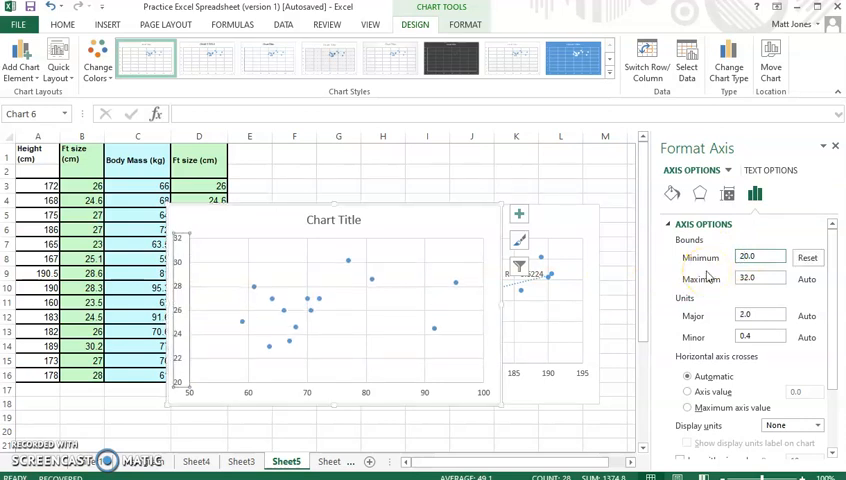
{"action": "left_click", "coordinate": [758, 257]}
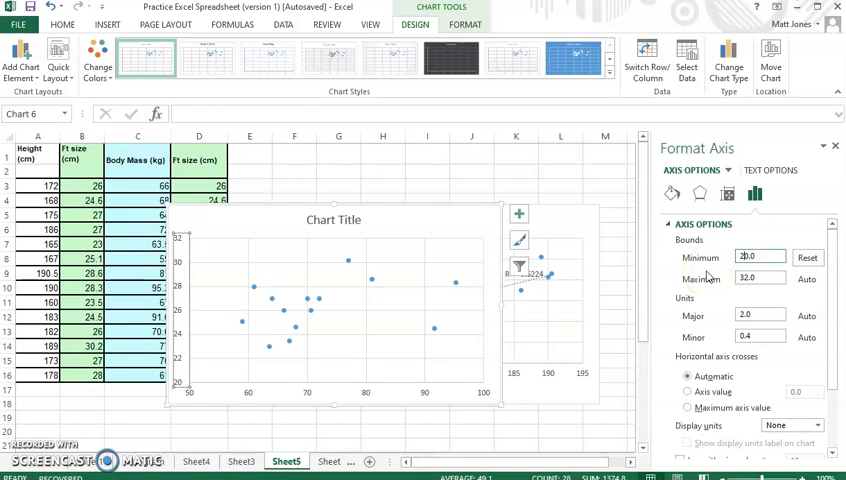
{"action": "mouse_move", "coordinate": [107, 60]}
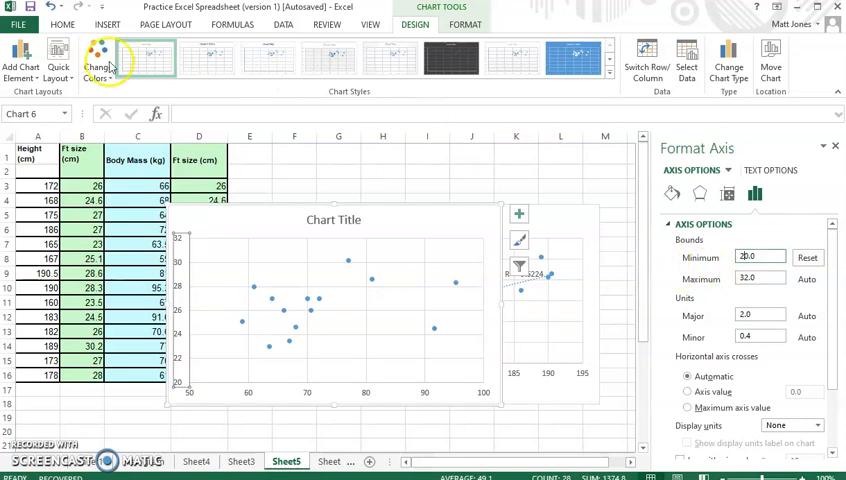
- Add a linear trendline to the body mass vs foot size chart
{"action": "left_click", "coordinate": [22, 58]}
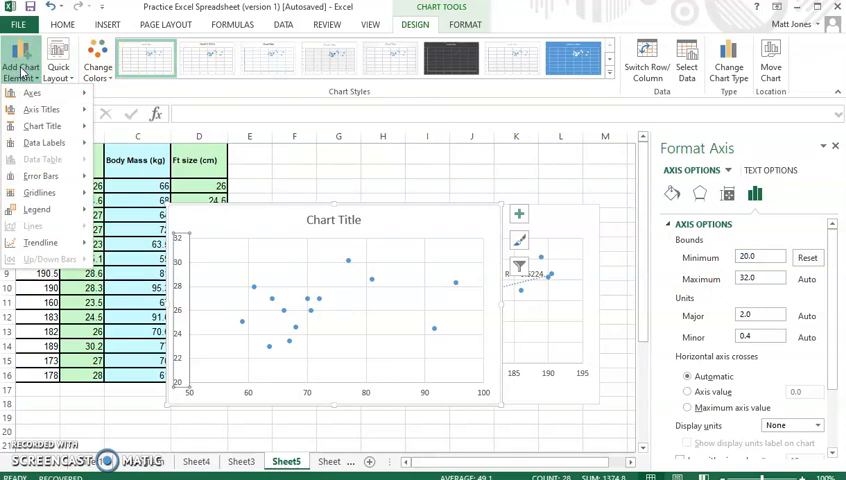
{"action": "left_click", "coordinate": [40, 242]}
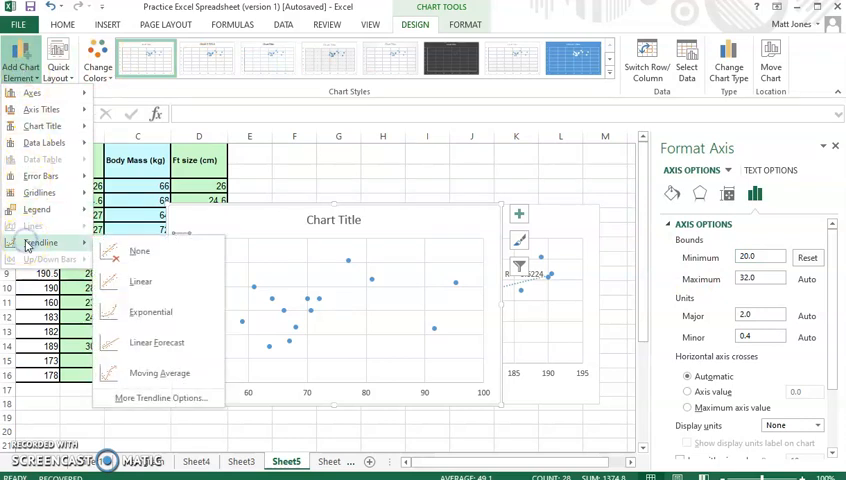
{"action": "left_click", "coordinate": [140, 281]}
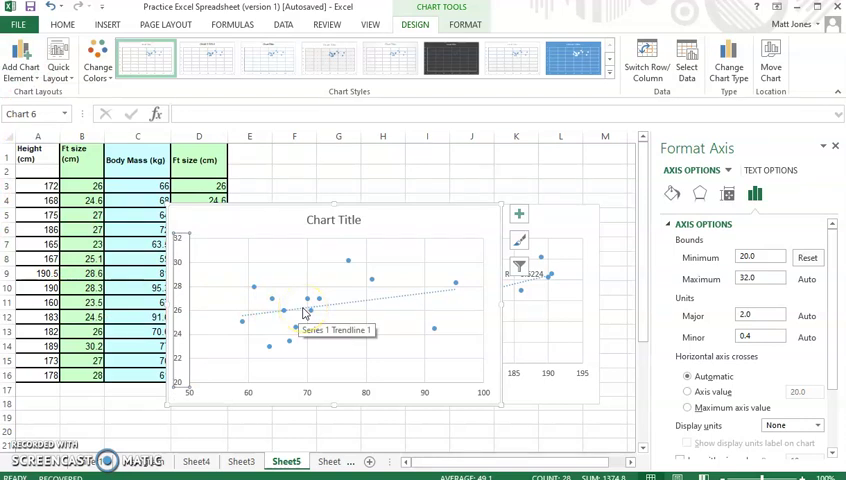
{"action": "mouse_move", "coordinate": [348, 305]}
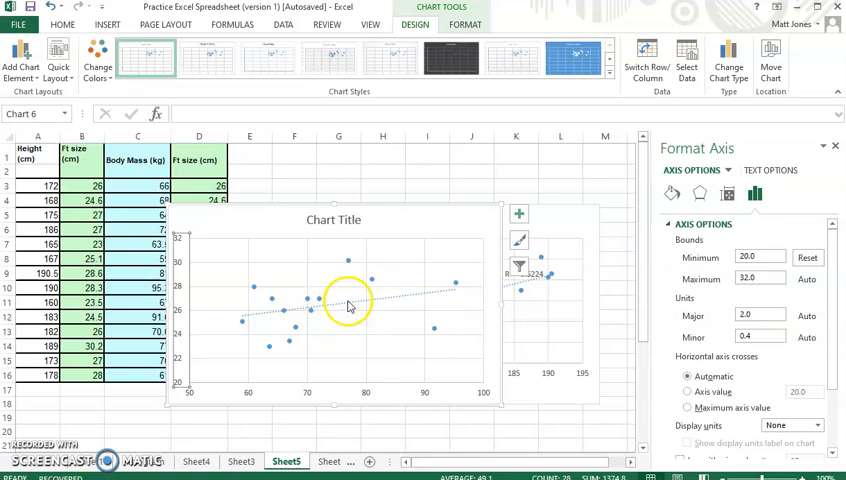
- Display the trendline's R-squared value on the chart
{"action": "right_click", "coordinate": [345, 303]}
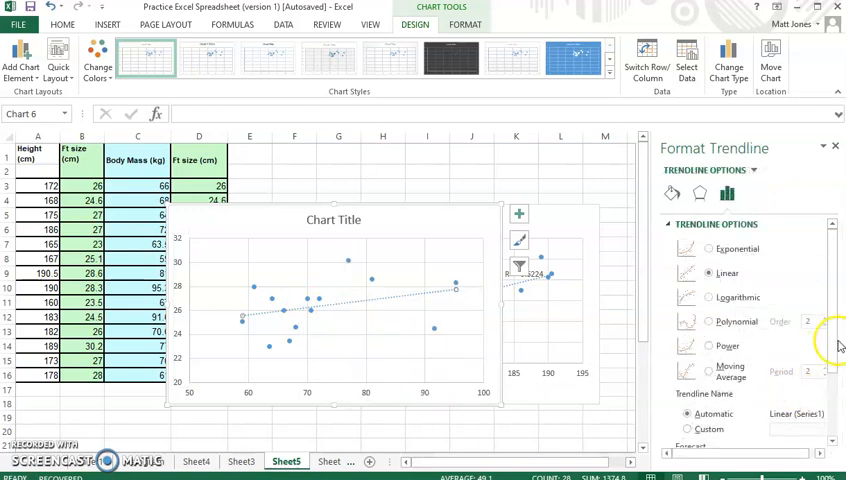
{"action": "scroll", "scroll_direction": "down", "scroll_amount": 3}
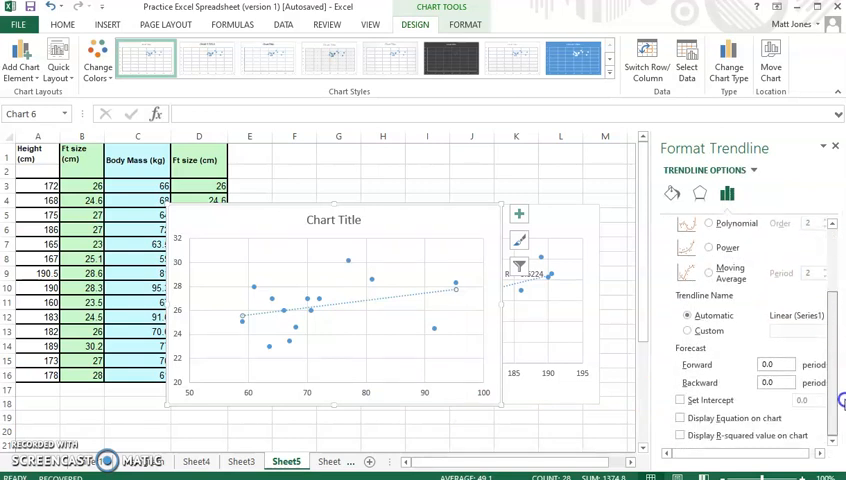
{"action": "left_click", "coordinate": [680, 434]}
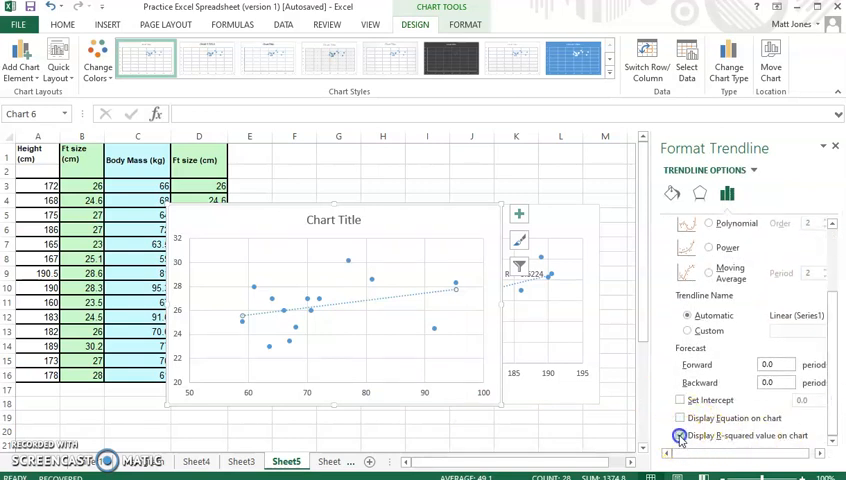
{"action": "left_click", "coordinate": [679, 435]}
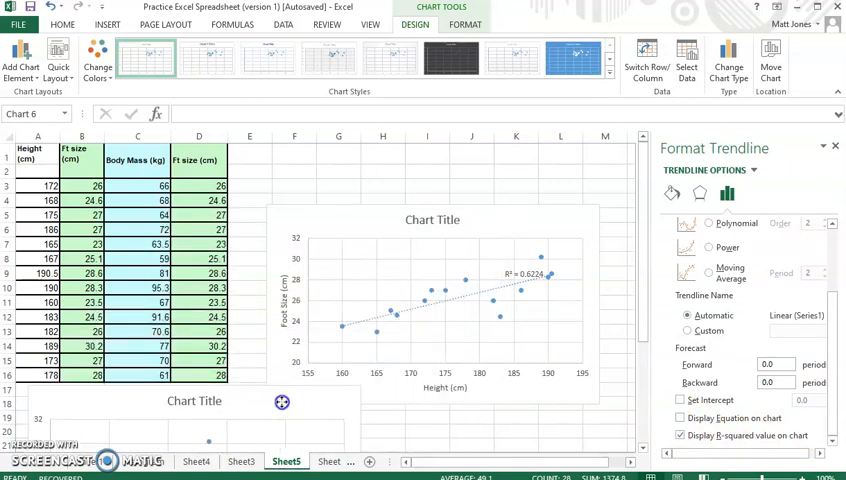
- Drag the body-mass chart down and left, below the height chart
{"action": "left_click", "coordinate": [523, 283]}
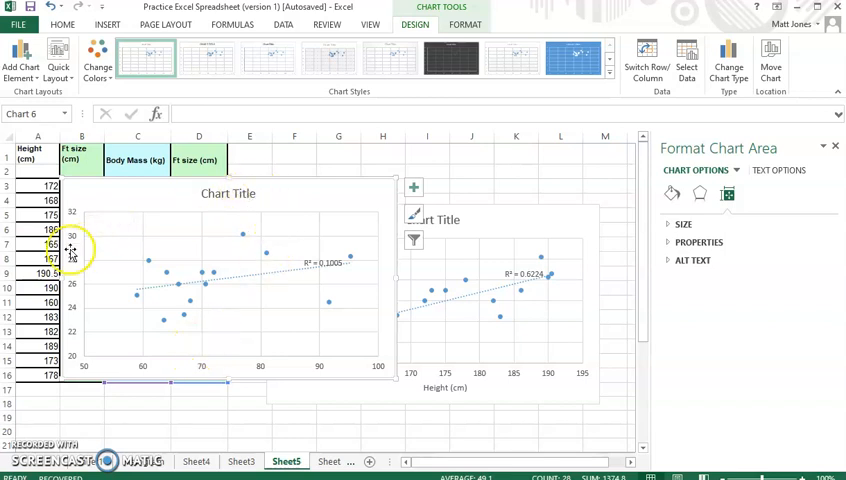
{"action": "mouse_move", "coordinate": [148, 253]}
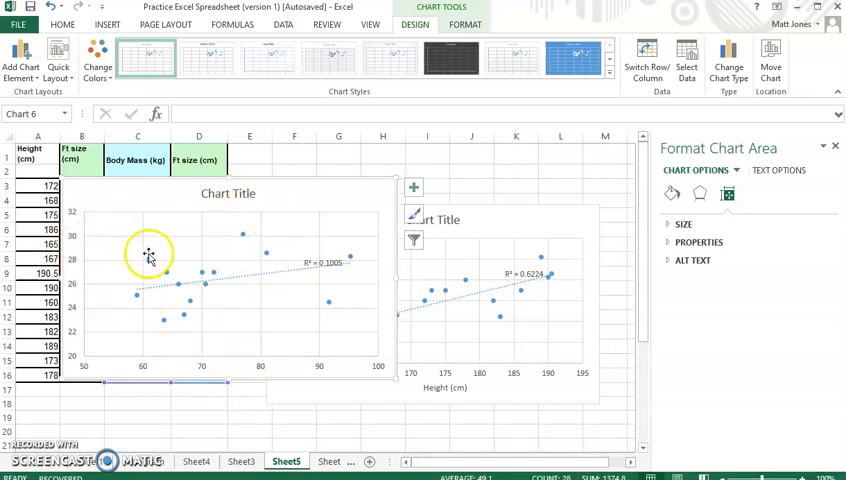
{"action": "left_click", "coordinate": [22, 57]}
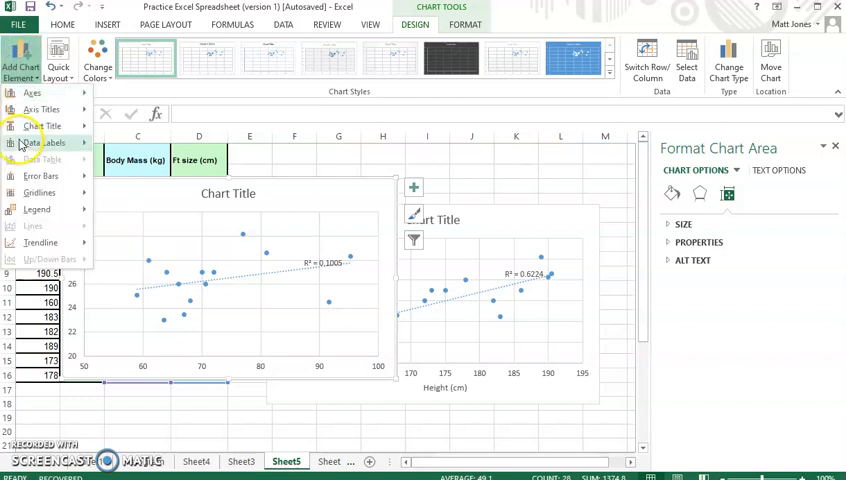
{"action": "left_click", "coordinate": [42, 125]}
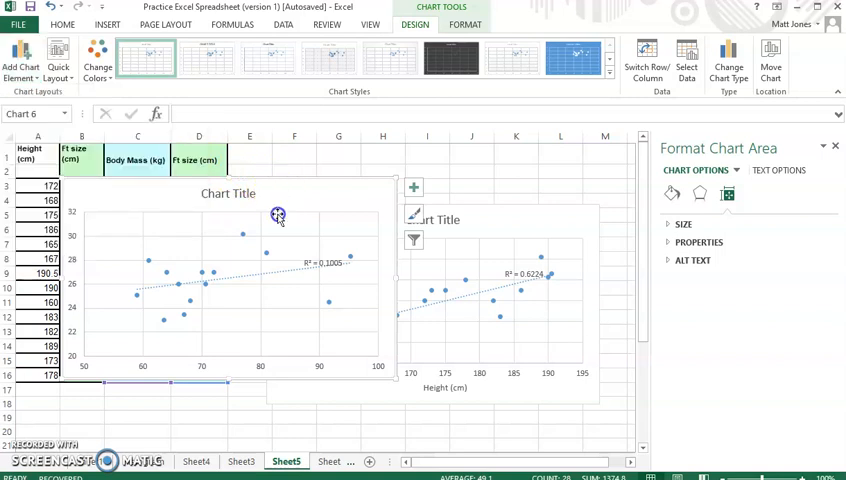
{"action": "left_click_drag", "start_coordinate": [278, 215], "coordinate": [265, 264]}
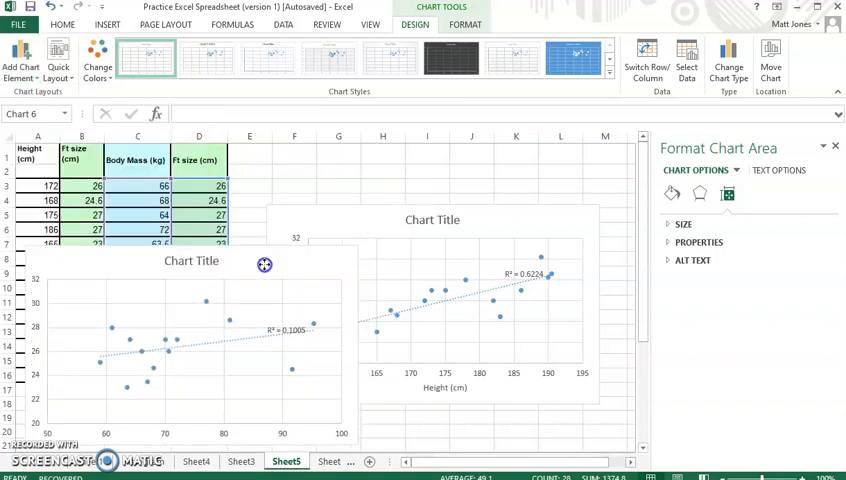